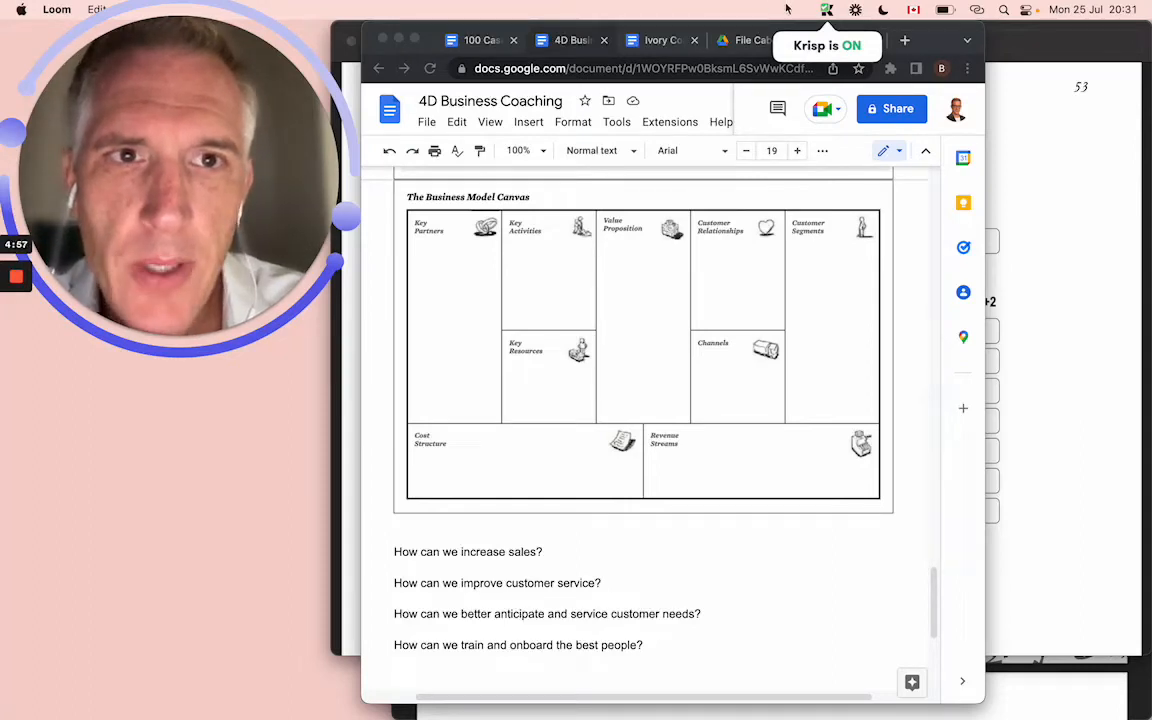
Switch browser tabs from the coaching canvas to the Ivory Coast Cashews document's State Teamwork table.
left_click(904, 40)
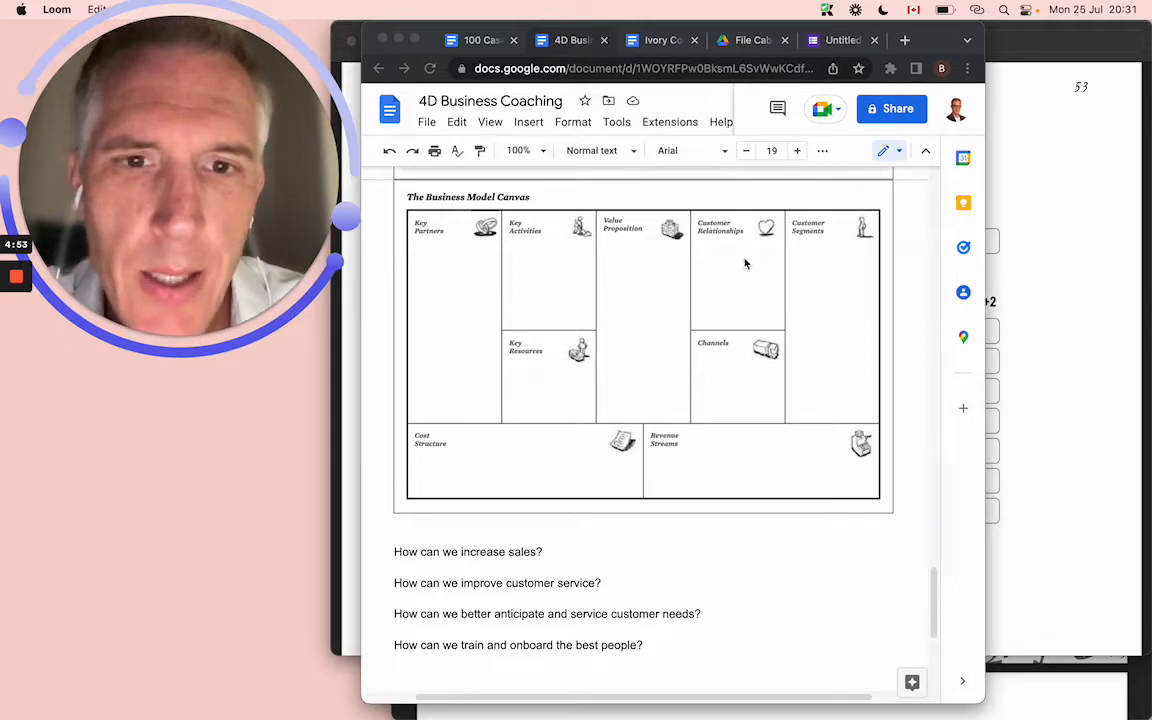
mouse_move(580, 200)
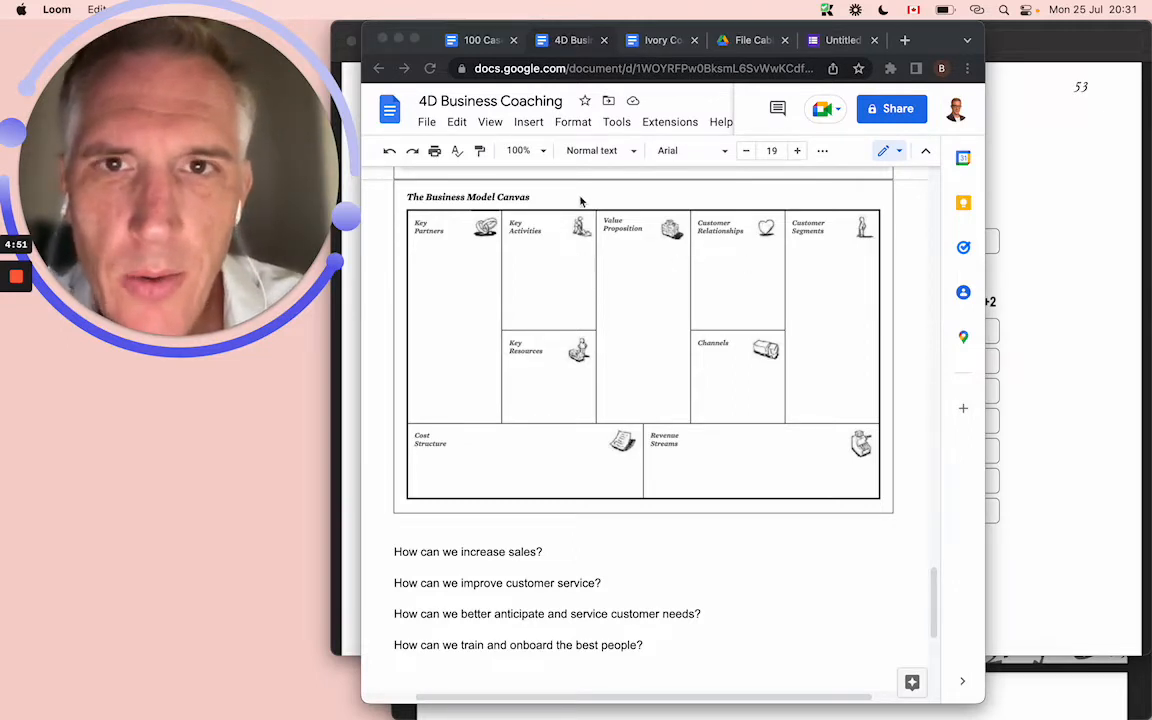
left_click(660, 40)
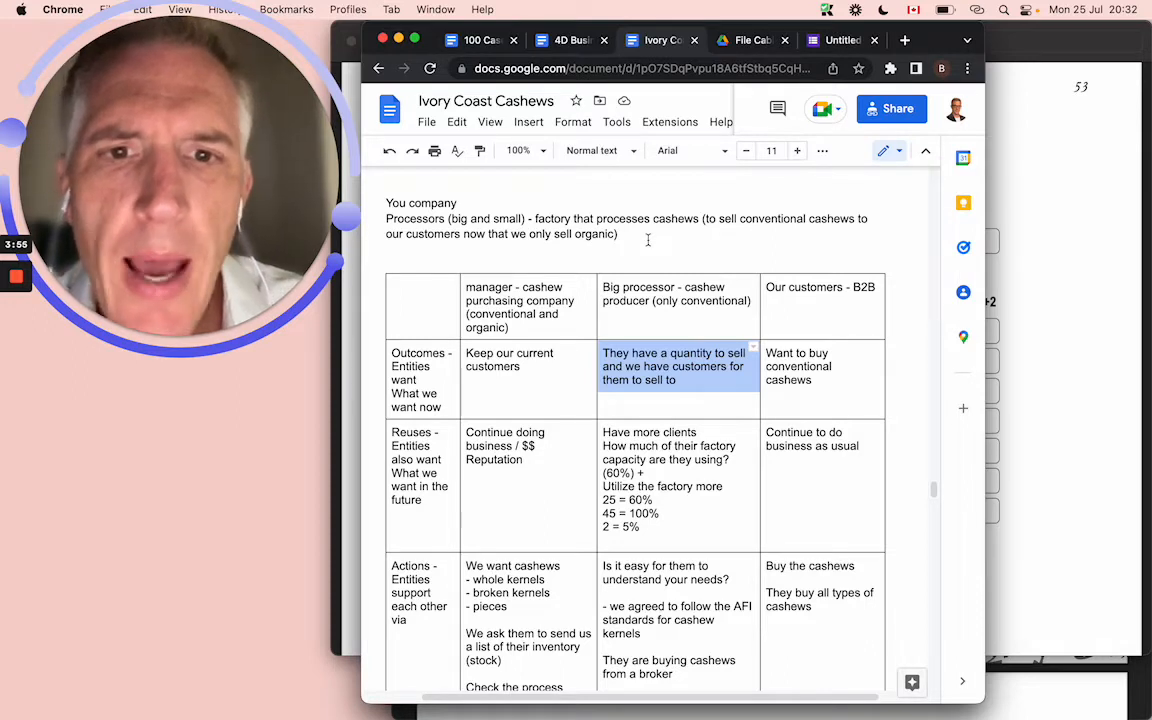
left_click(656, 320)
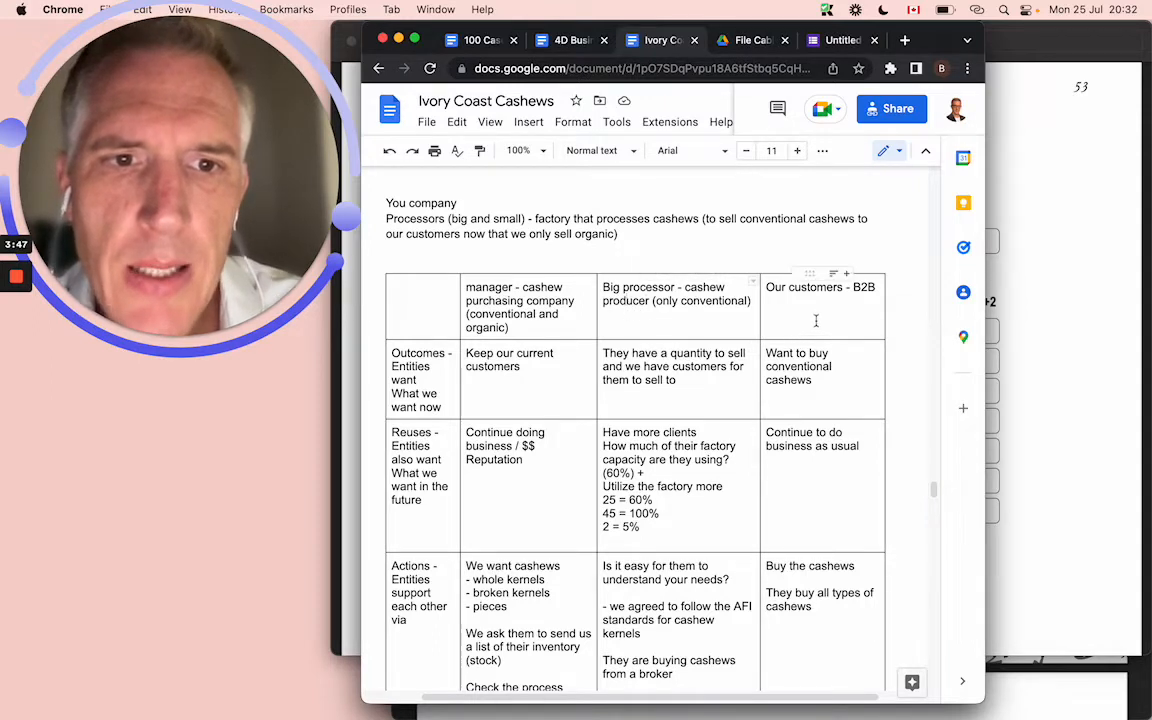
double_click(798, 366)
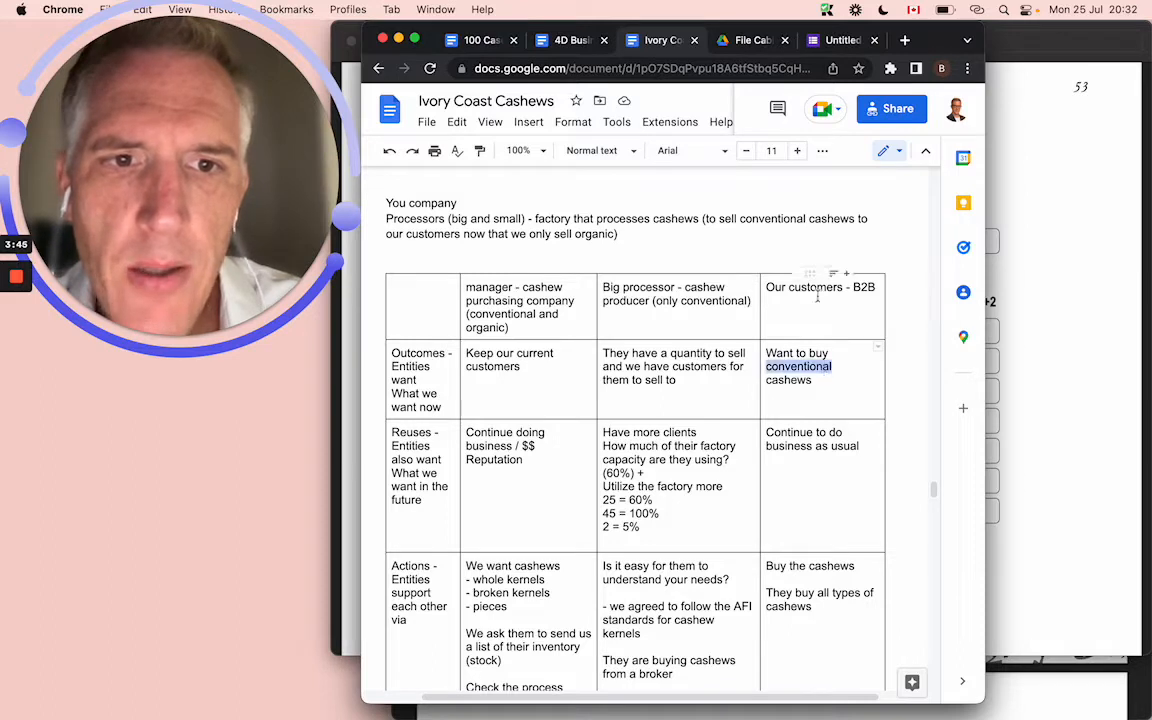
double_click(814, 288)
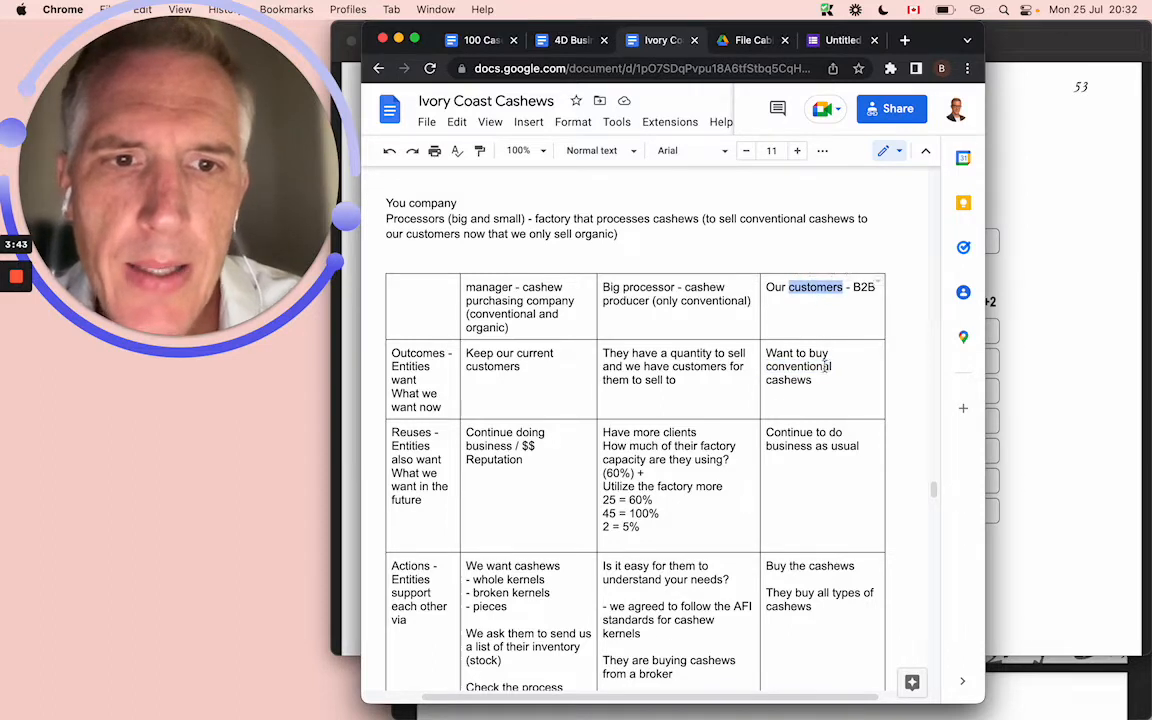
left_click(820, 366)
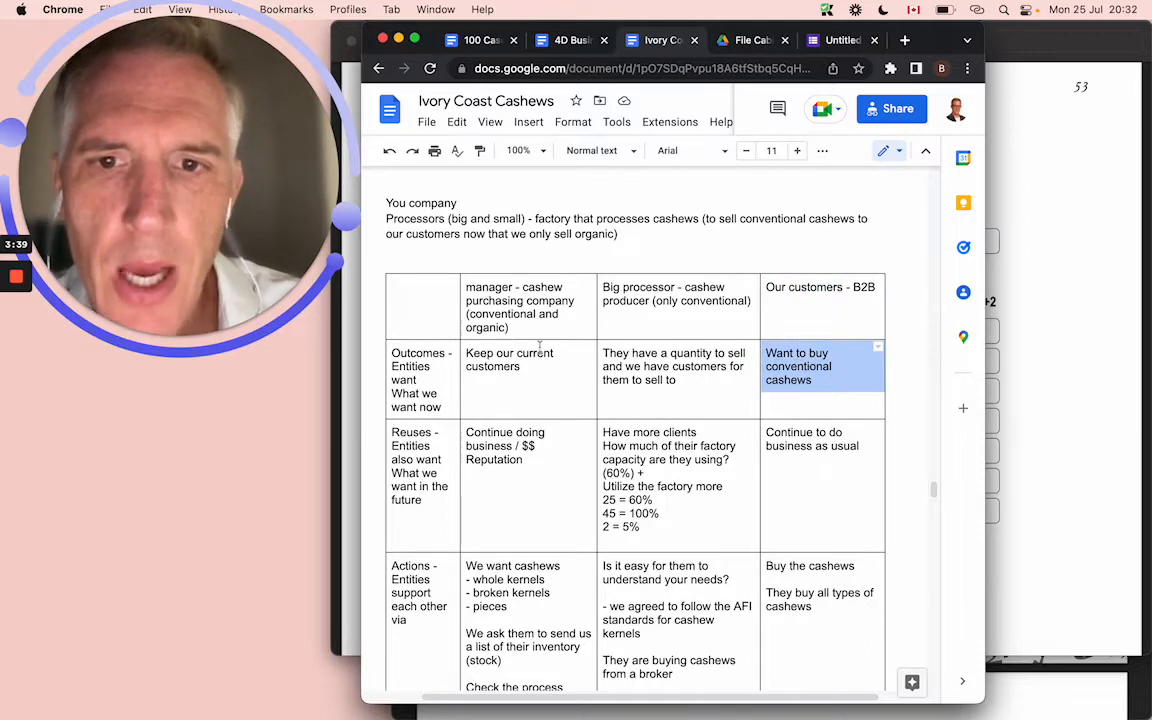
left_click(508, 360)
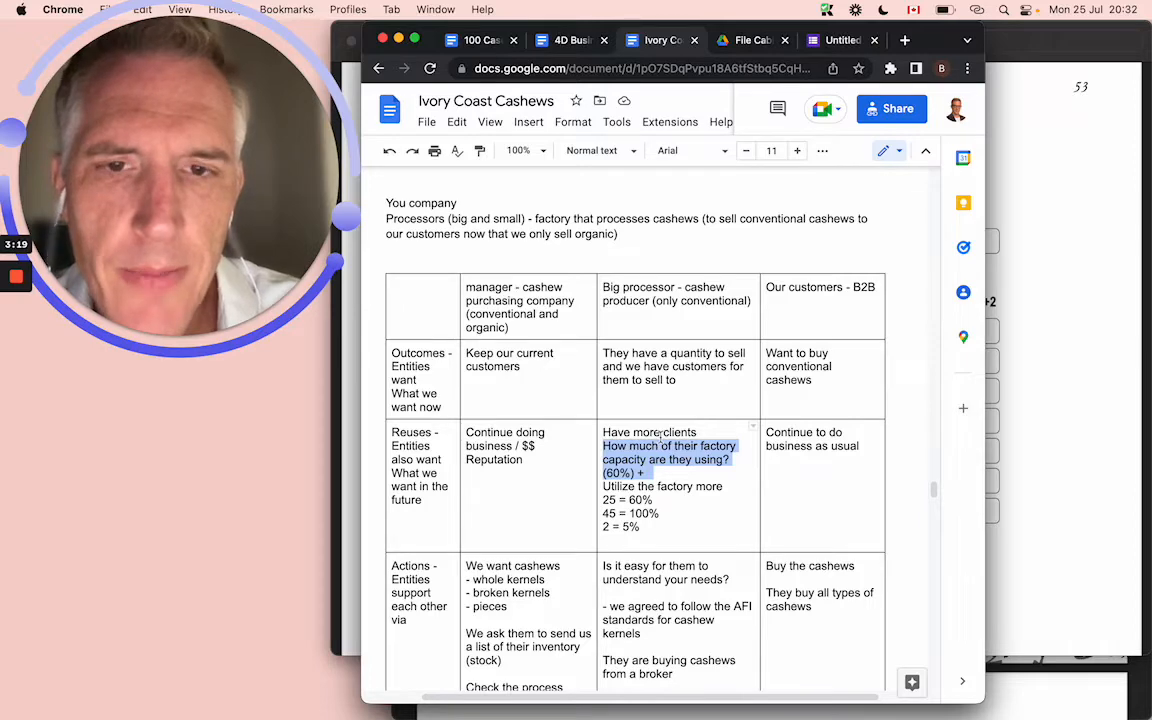
scroll("down", 3)
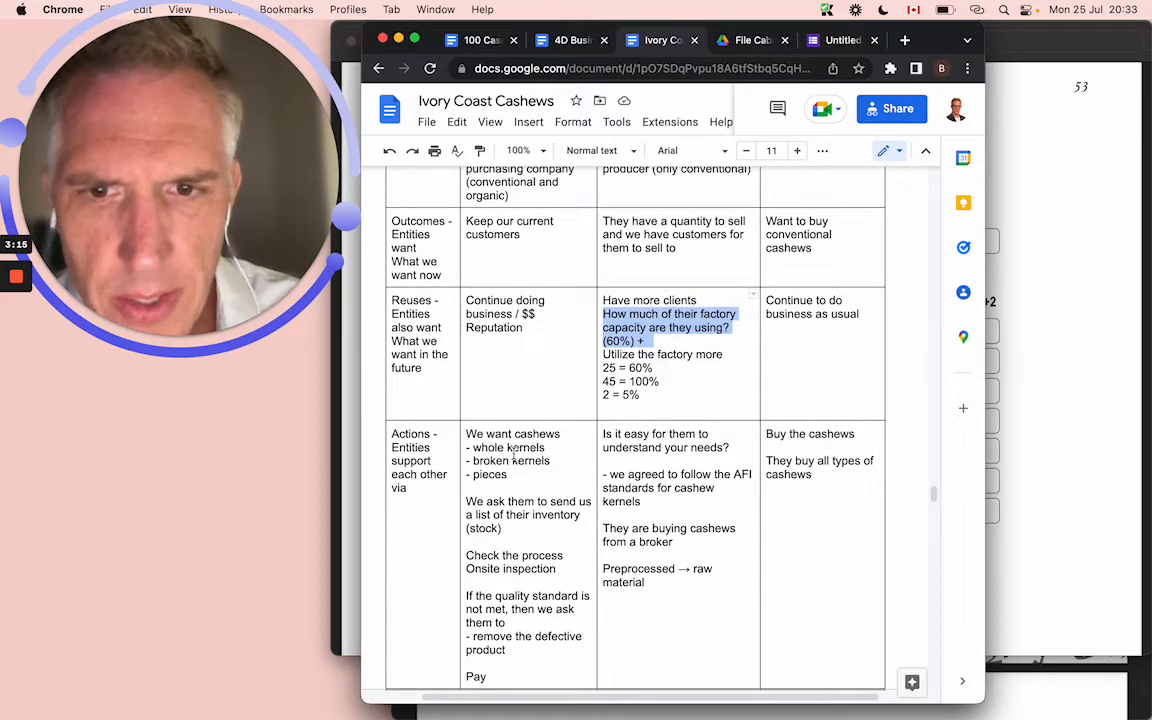
left_click(548, 460)
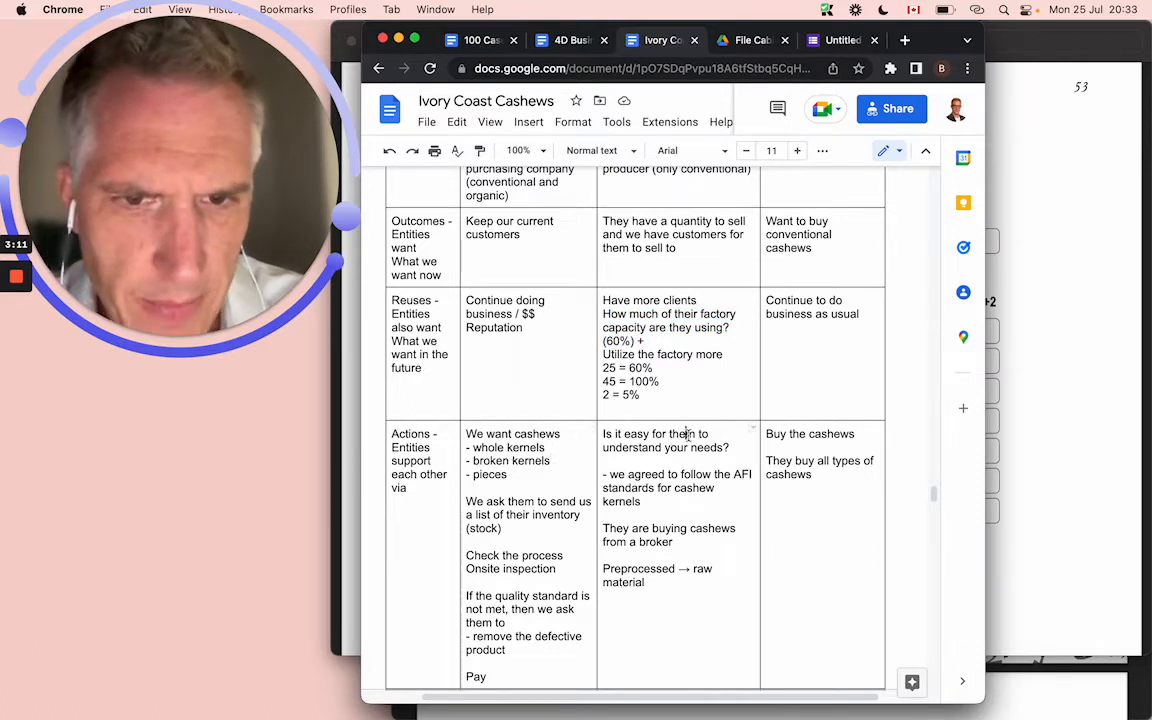
double_click(692, 474)
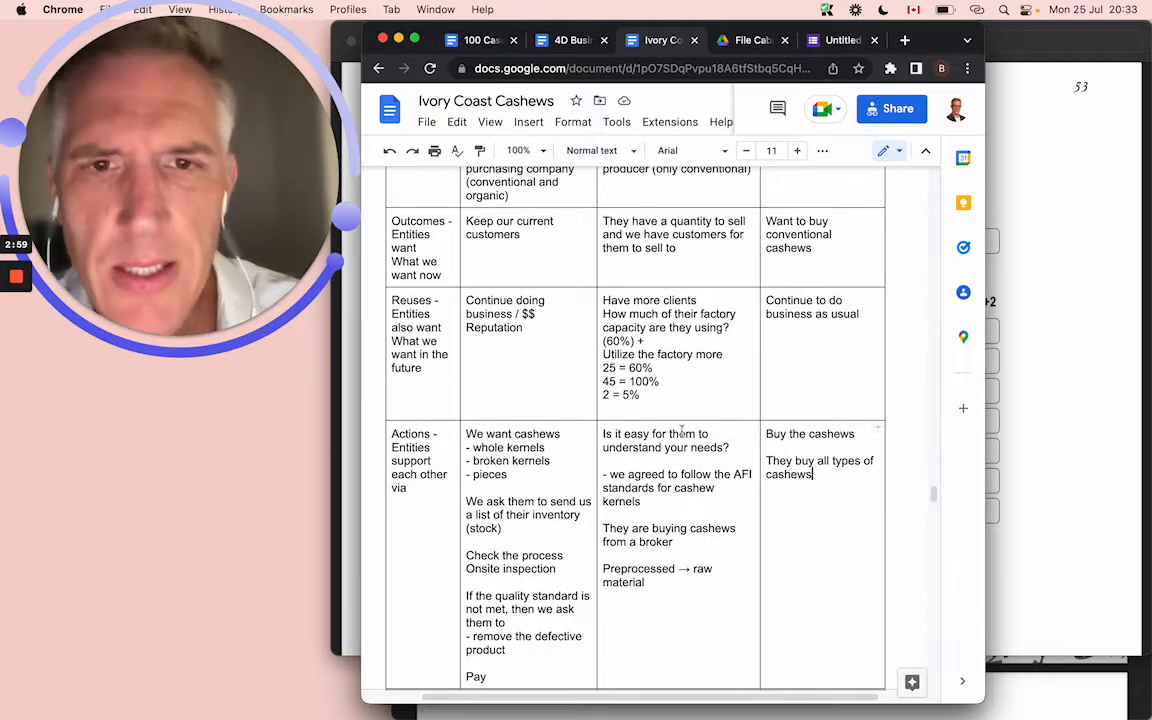
scroll("up", 3)
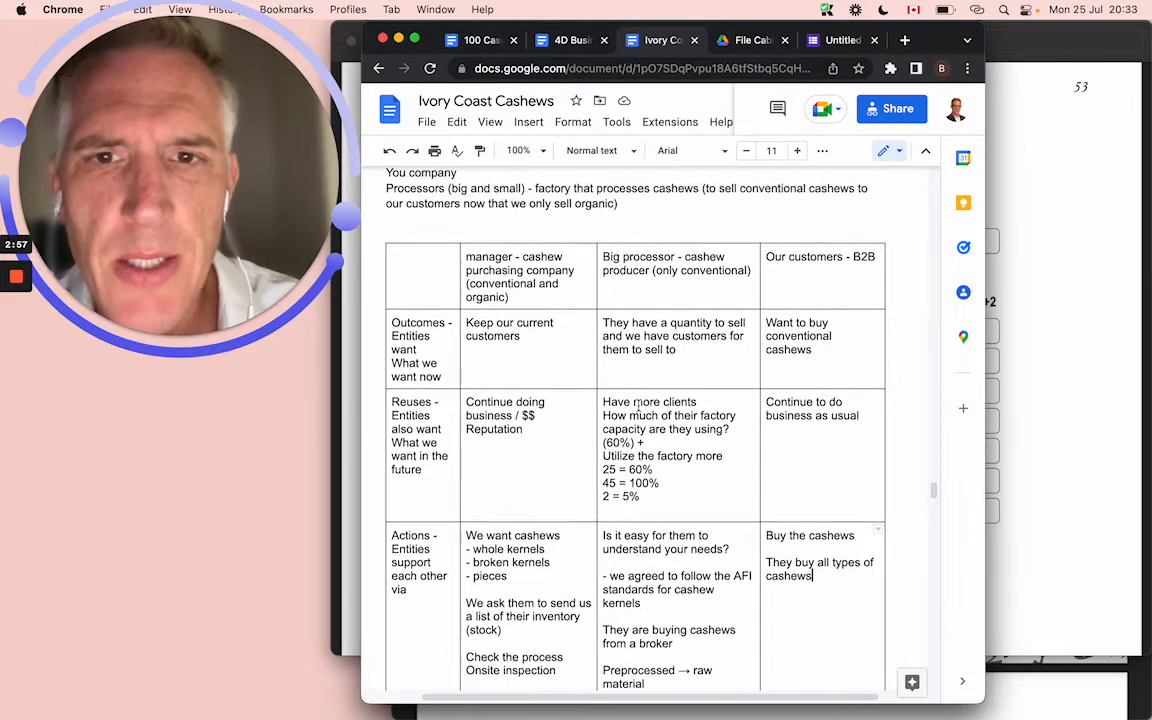
scroll("up", 3)
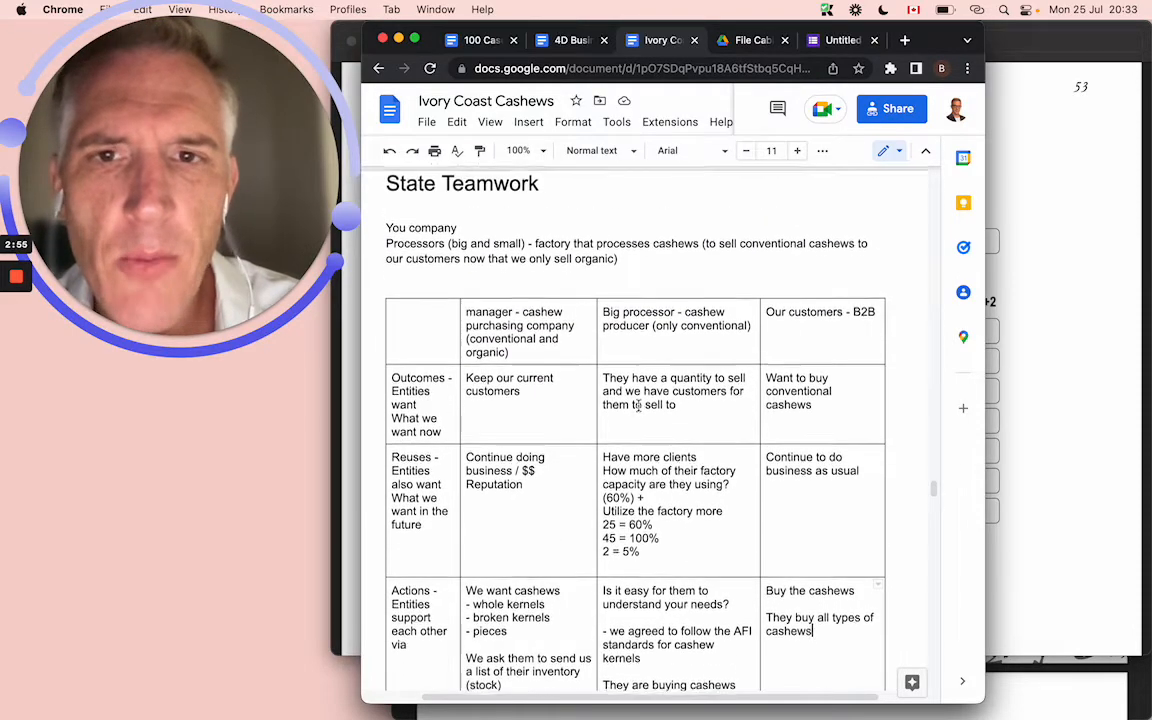
scroll("up", 3)
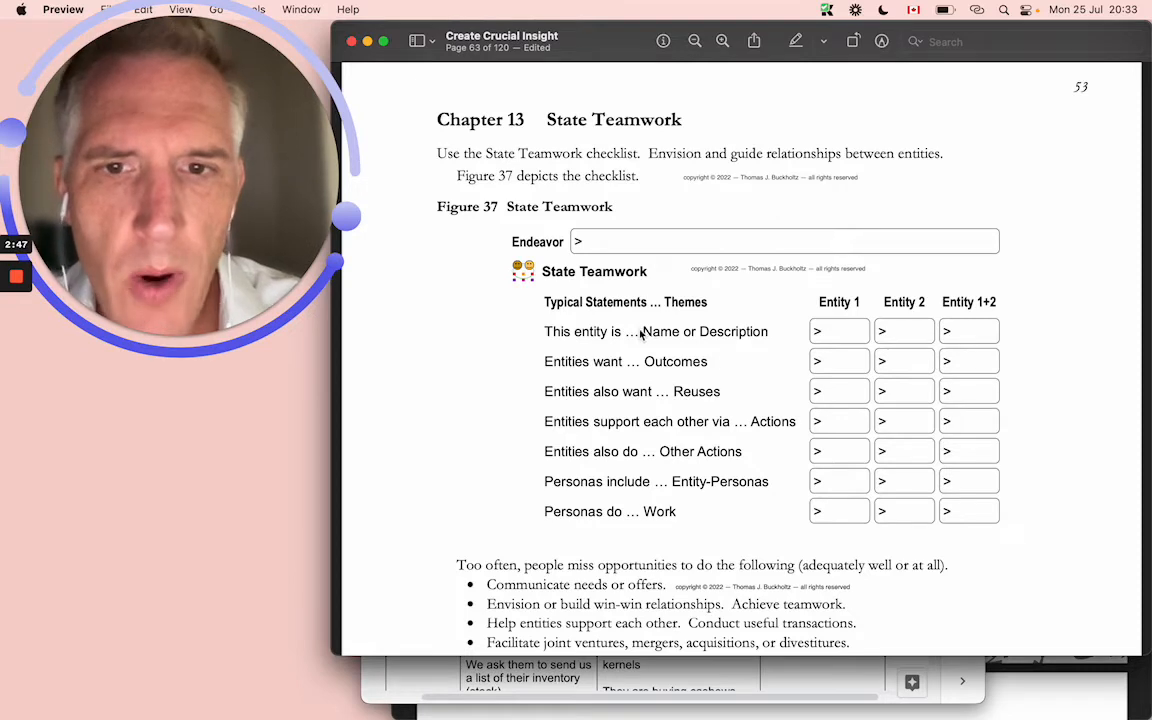
mouse_move(670, 376)
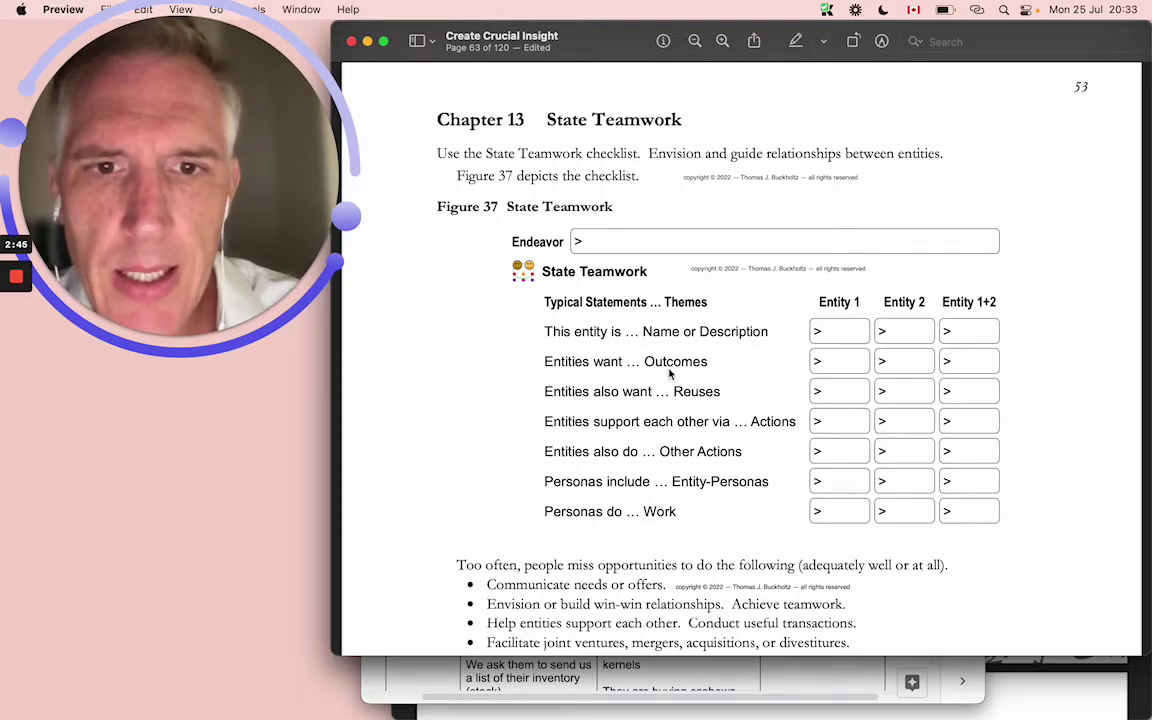
mouse_move(640, 420)
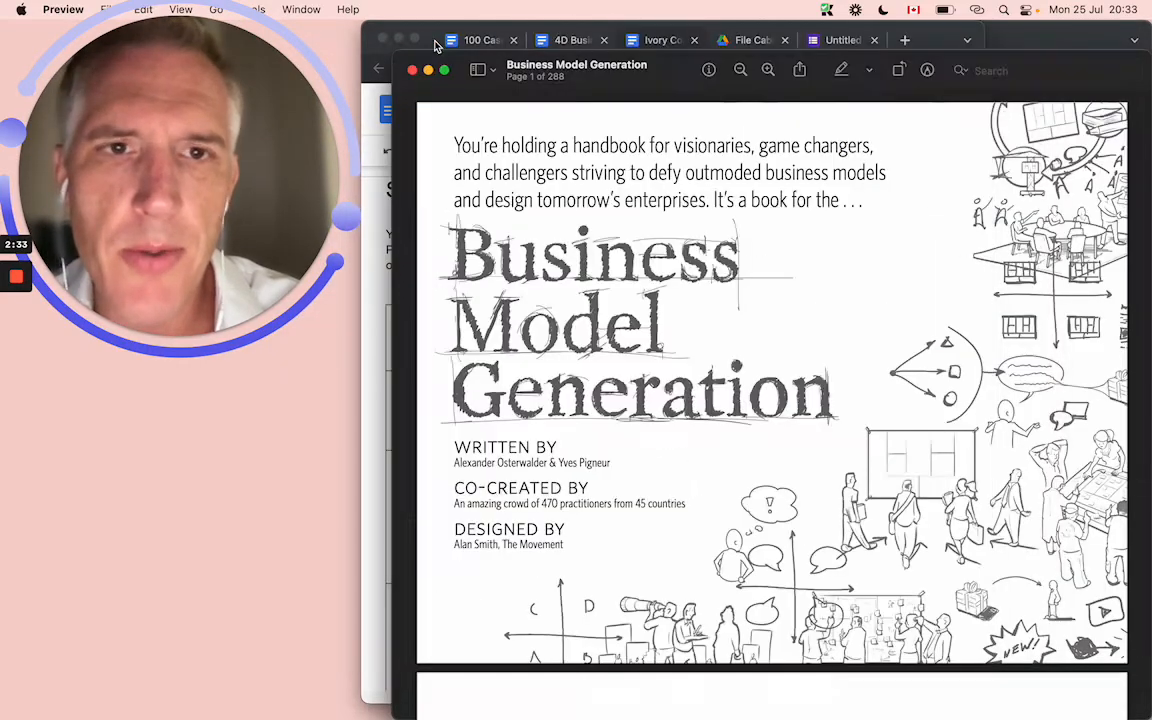
mouse_move(772, 354)
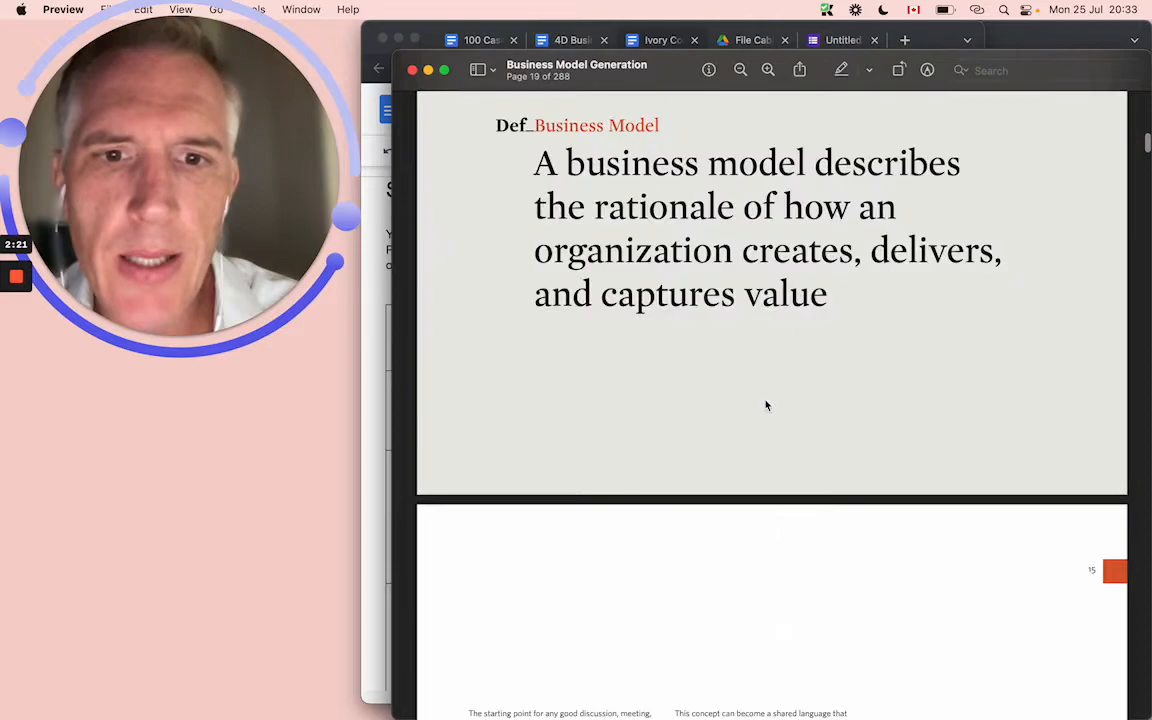
scroll("down", 3)
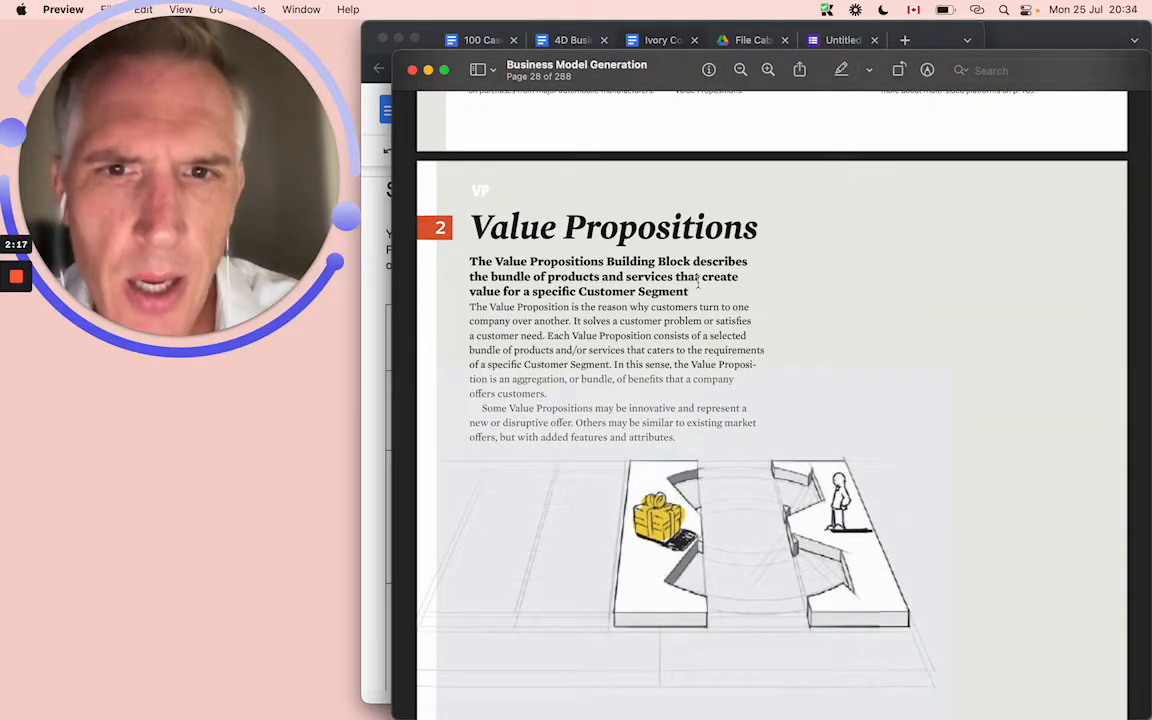
scroll("up", 3)
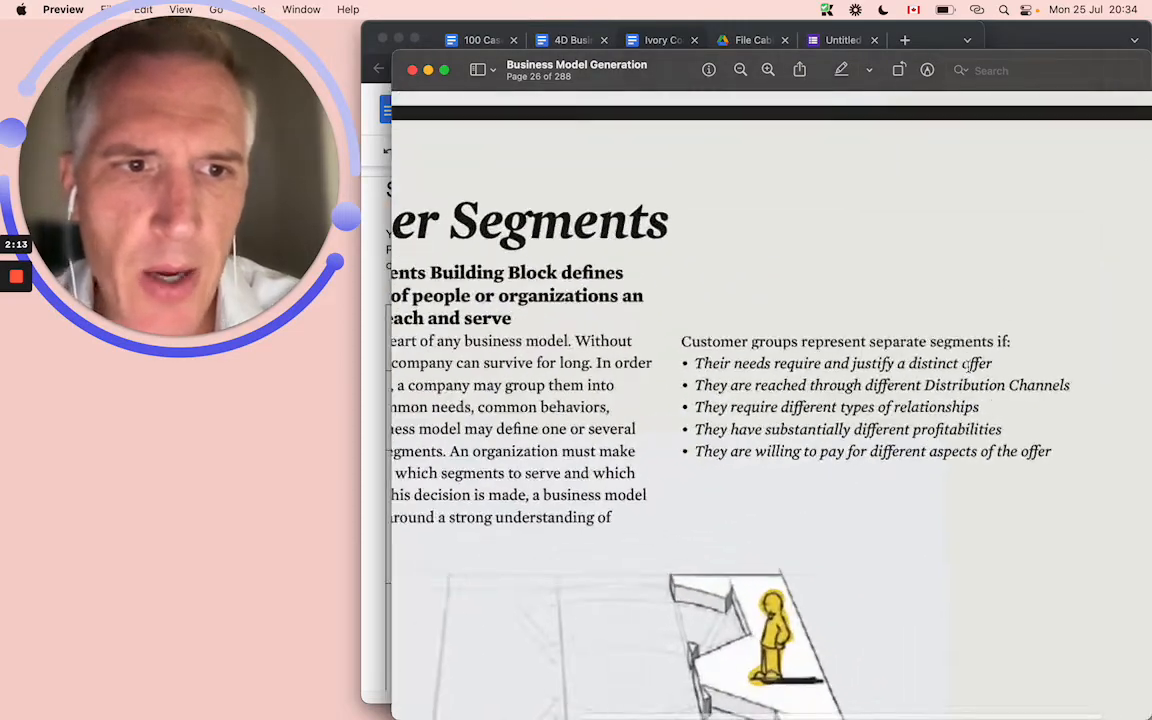
scroll("down", 3)
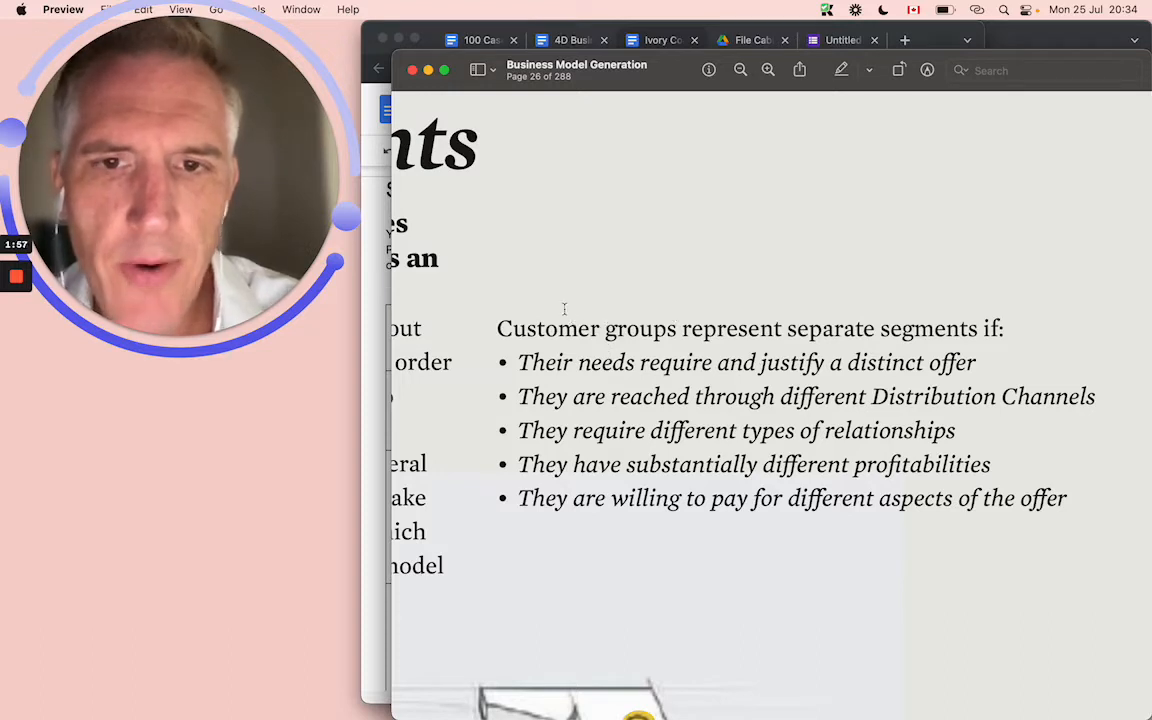
mouse_move(628, 356)
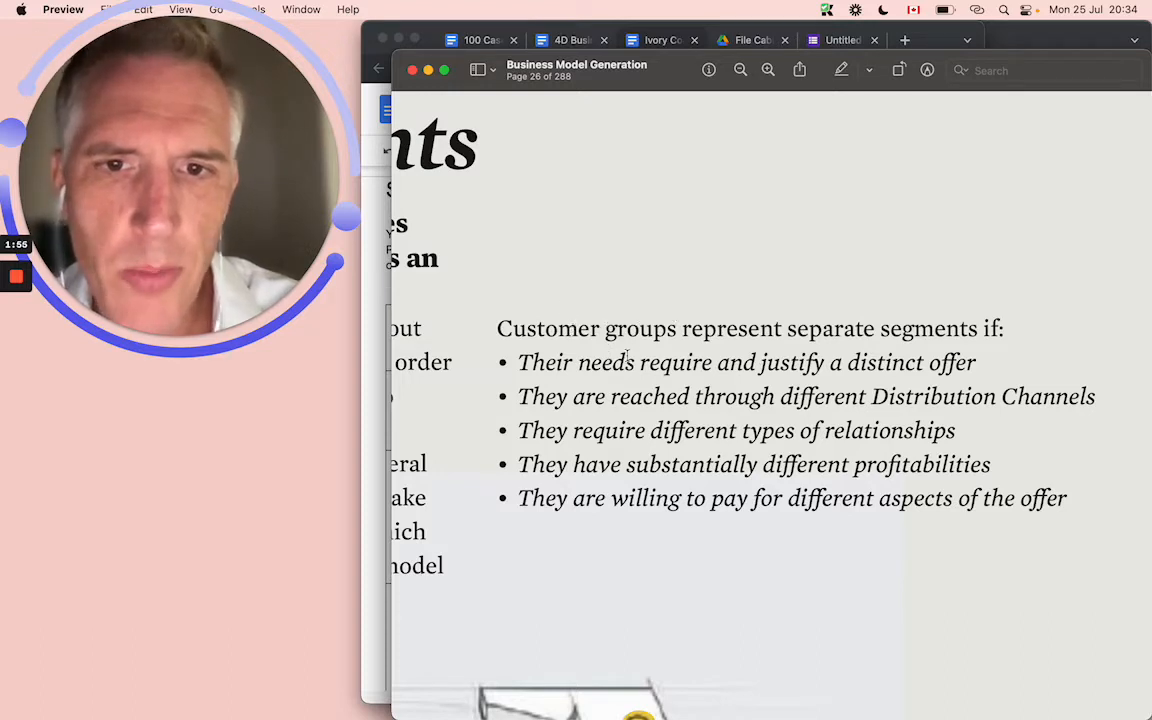
mouse_move(804, 198)
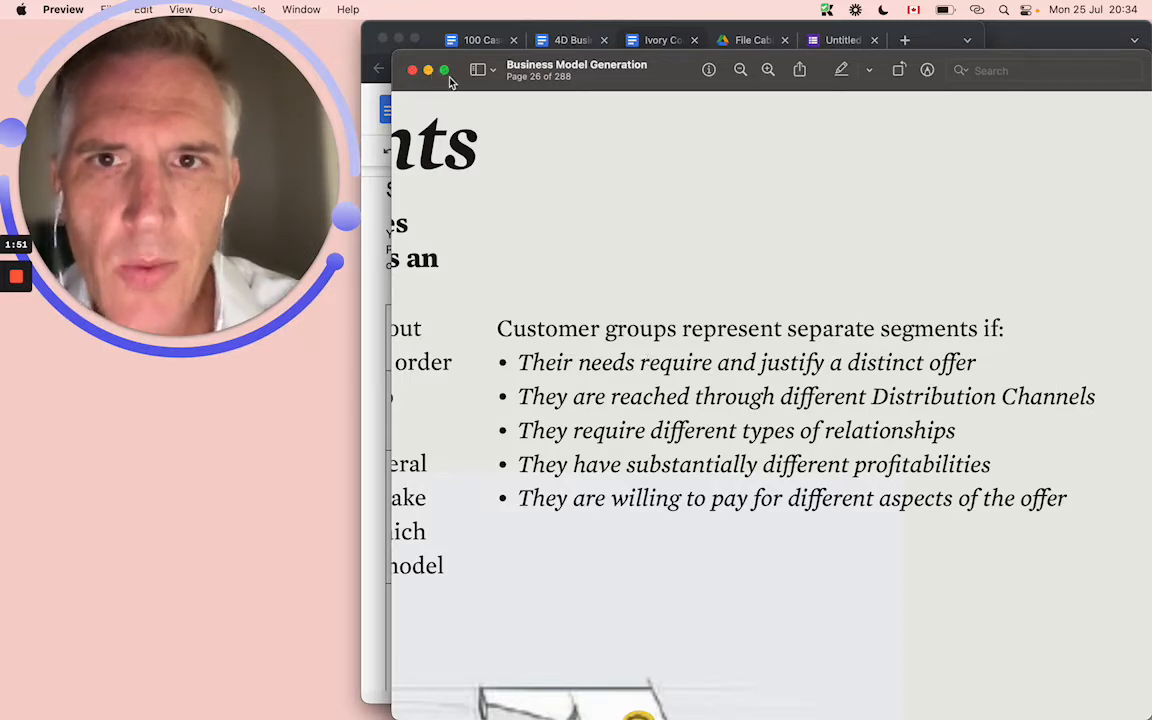
left_click(662, 40)
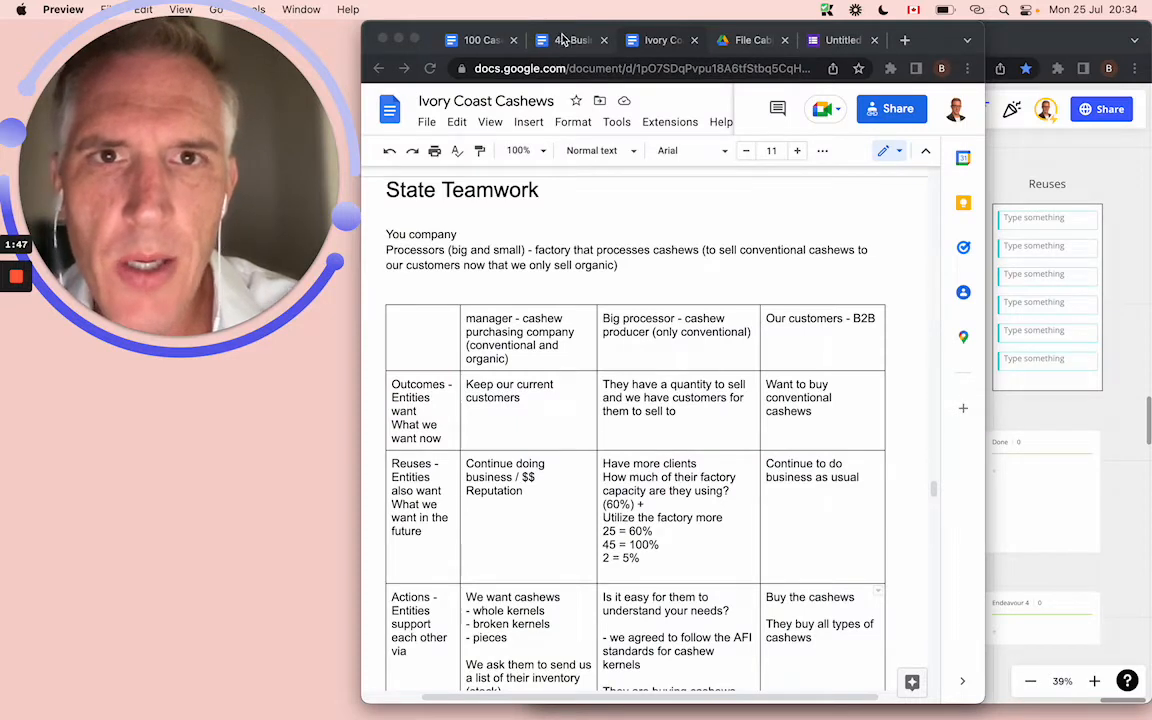
mouse_move(630, 364)
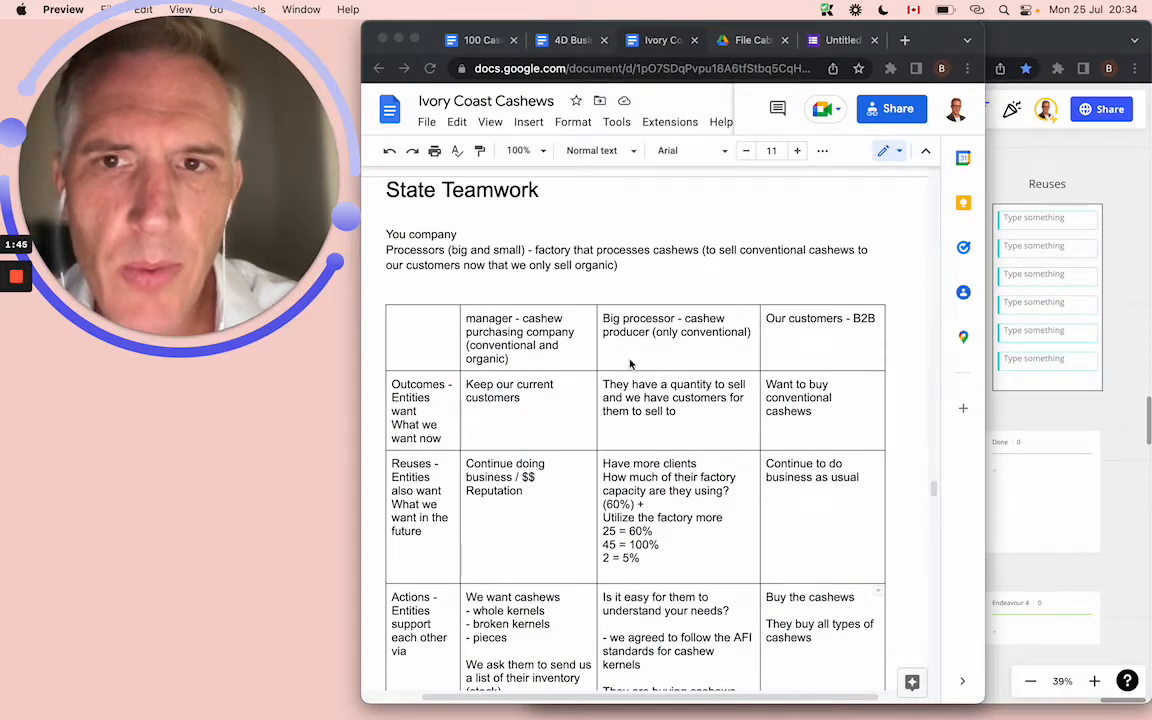
Scroll the cashew document to the Business Segment, Customer Needs and Our Offers table and read it.
scroll("down", 3)
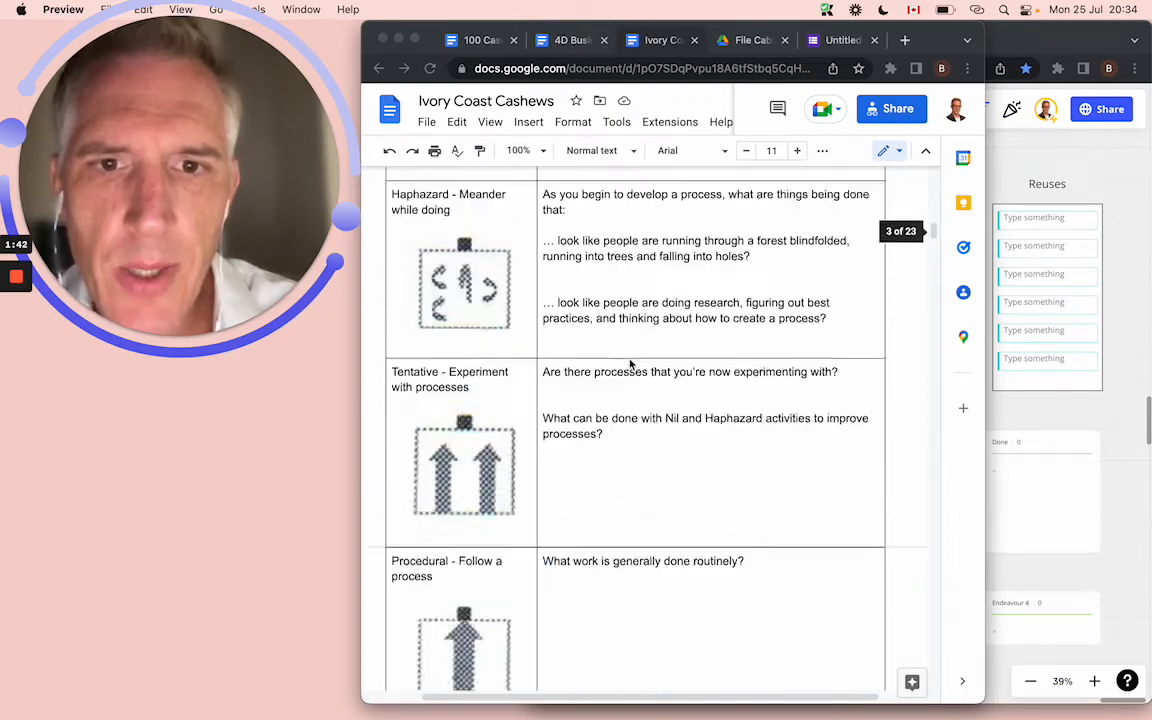
scroll("up", 3)
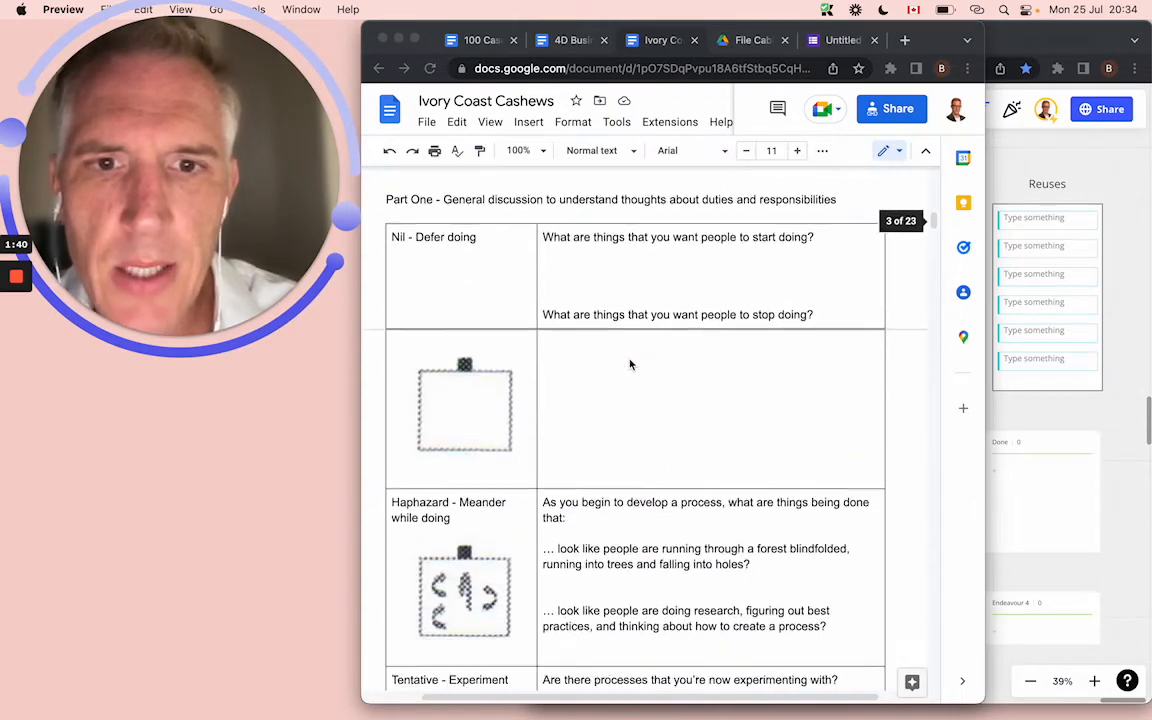
scroll("up", 3)
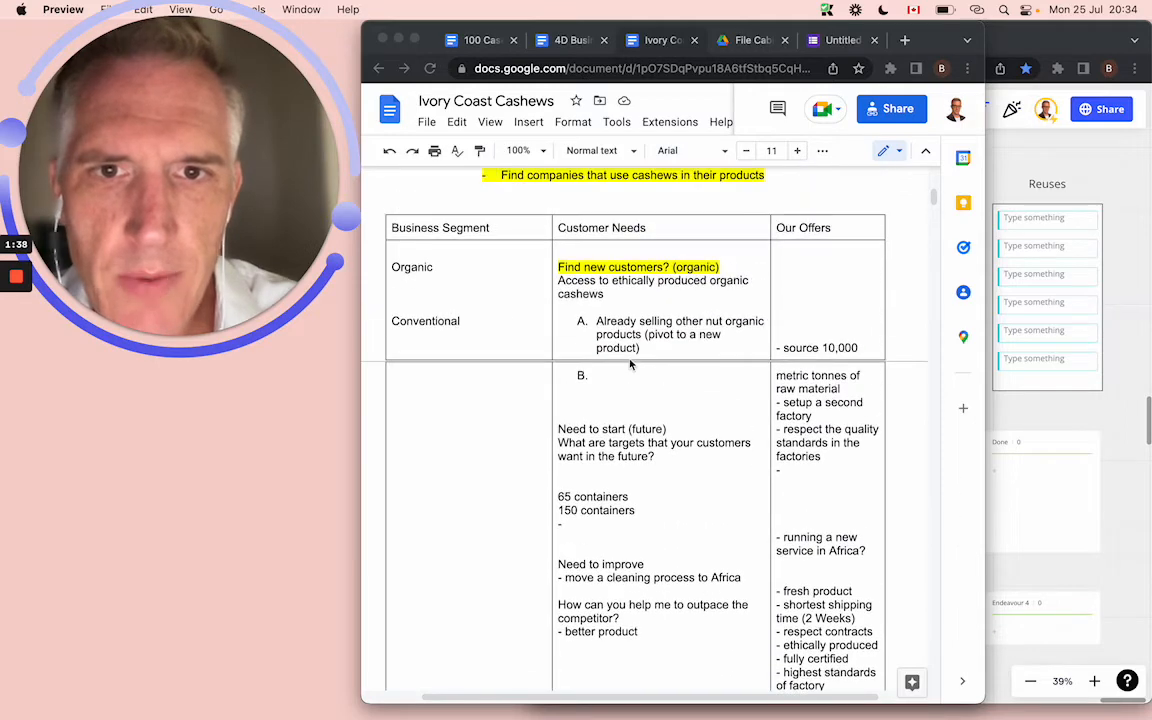
scroll("up", 3)
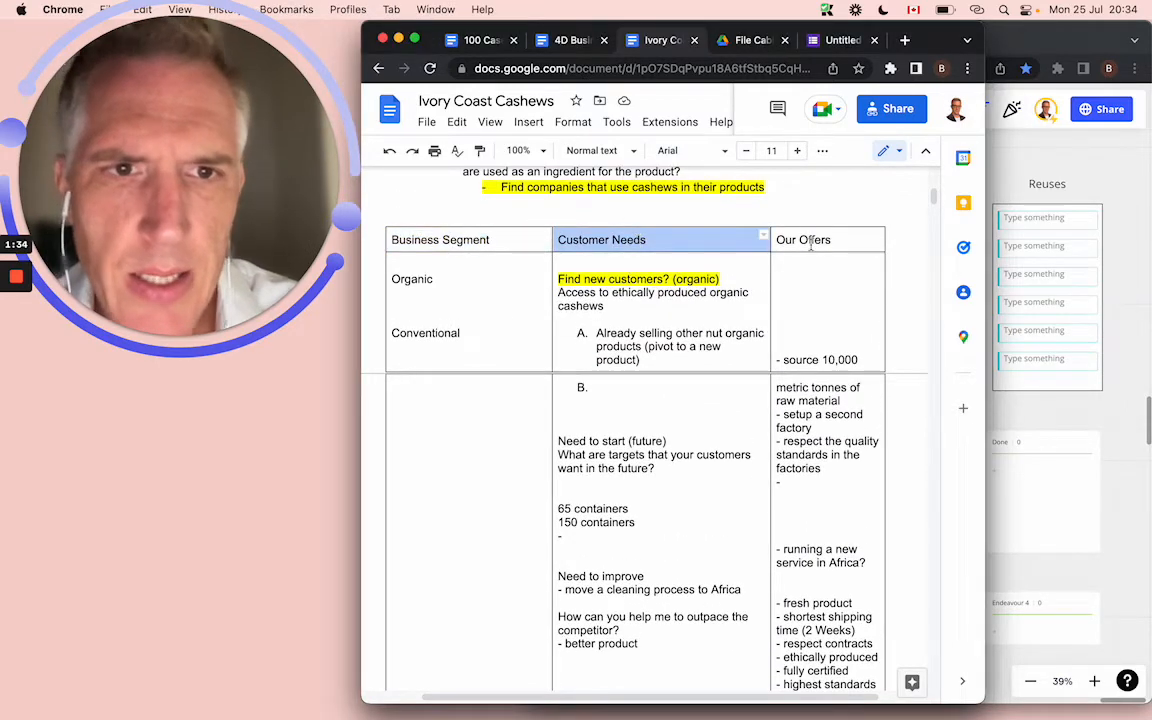
scroll("up", 3)
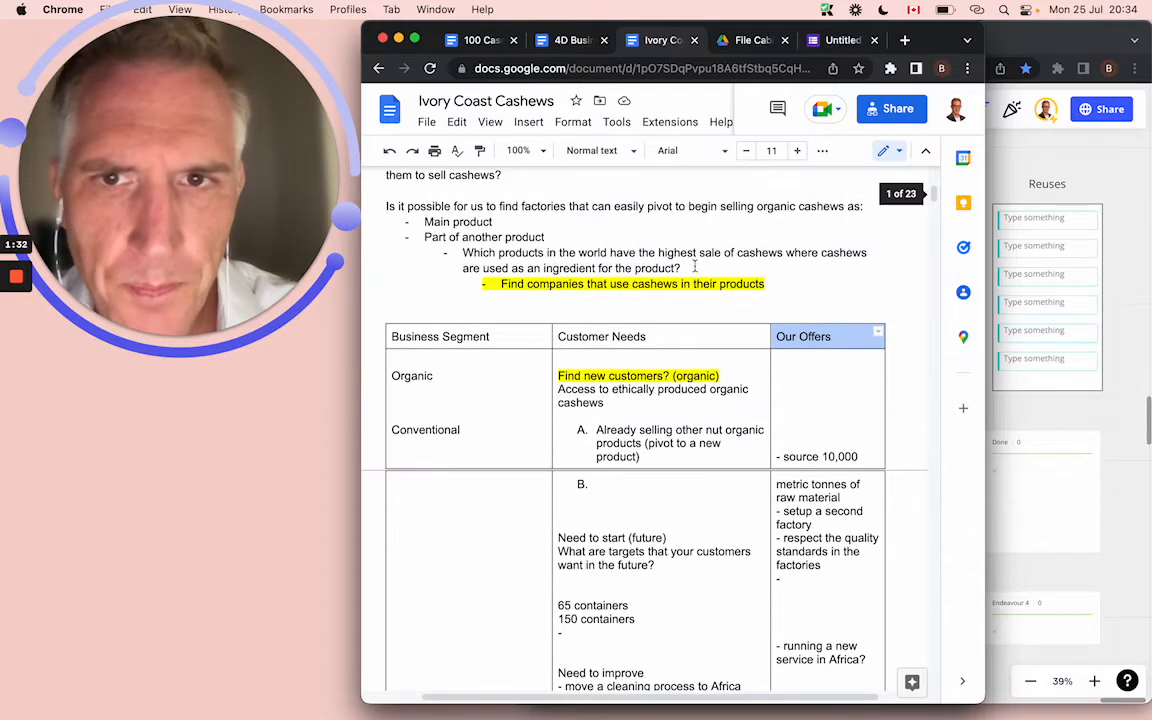
scroll("up", 3)
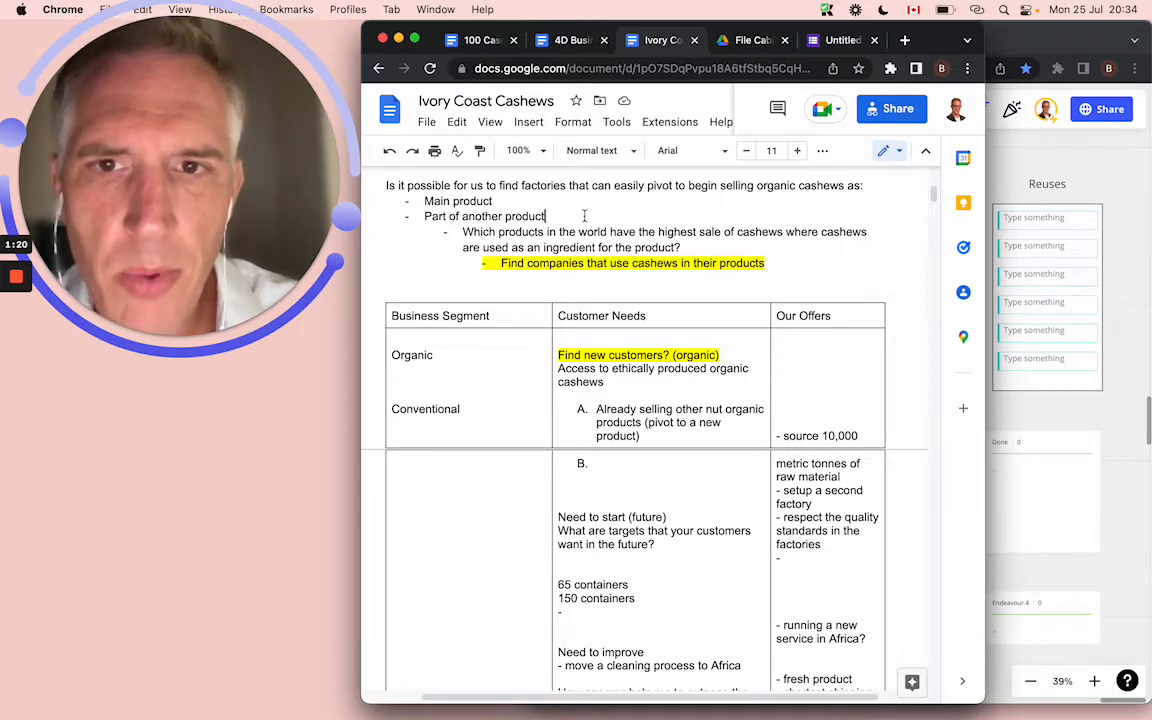
scroll("down", 3)
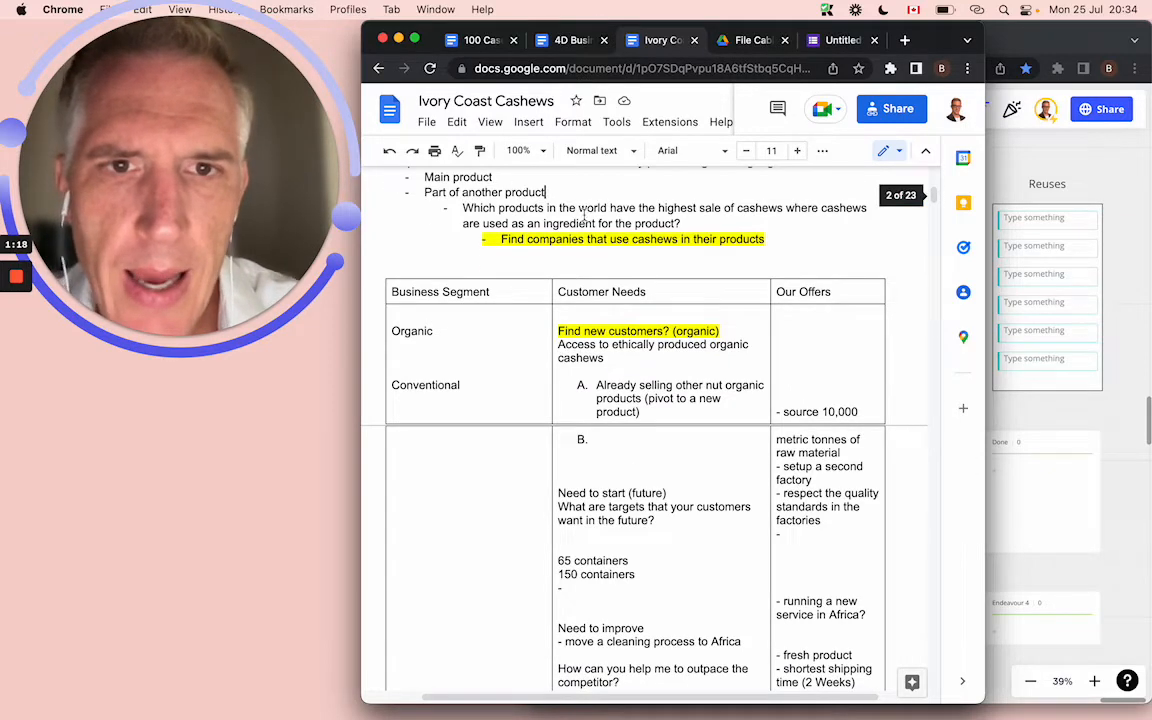
scroll("down", 3)
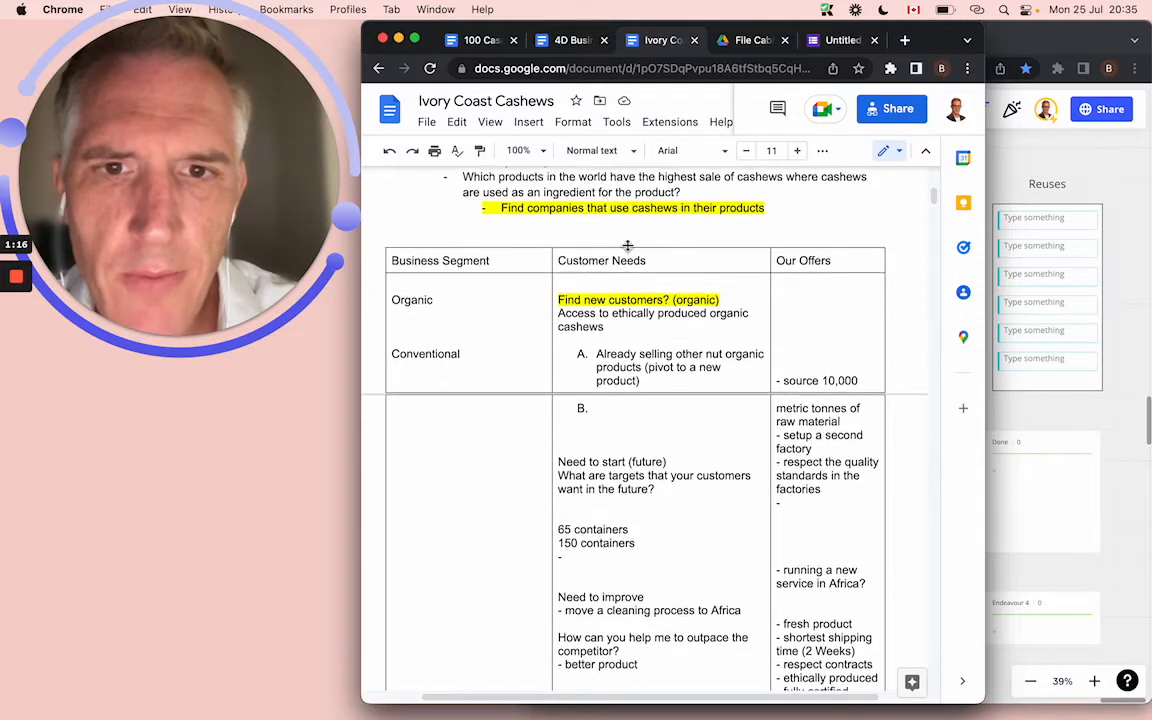
scroll("up", 3)
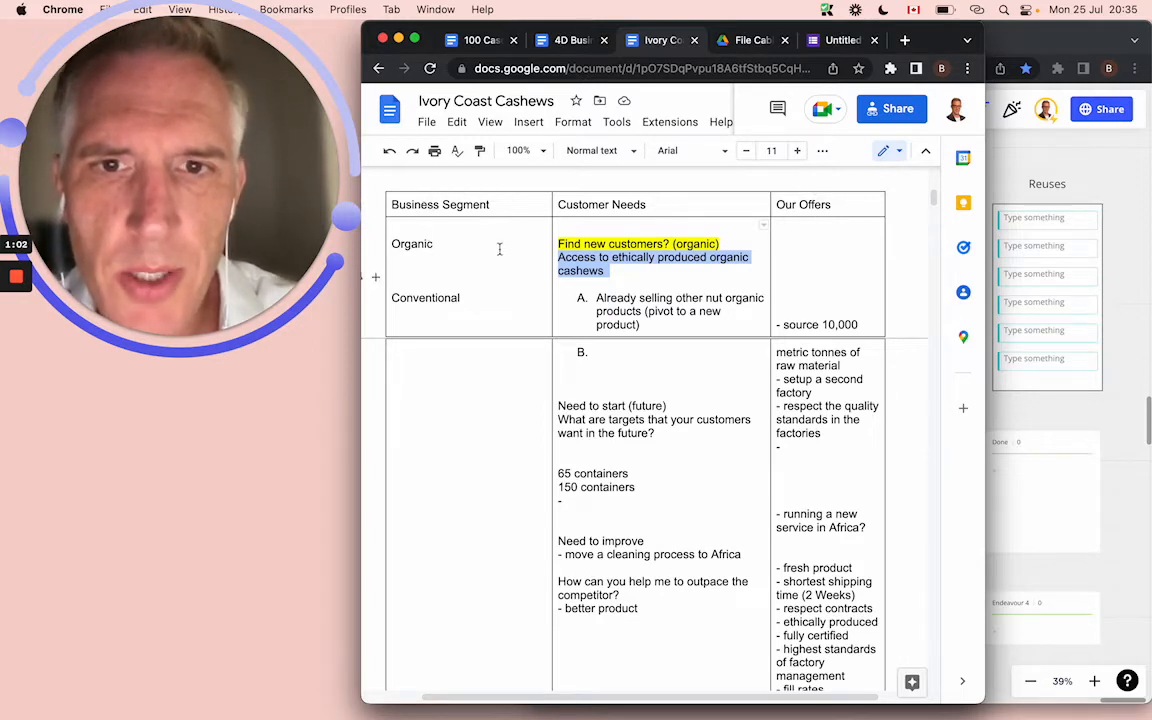
scroll("up", 3)
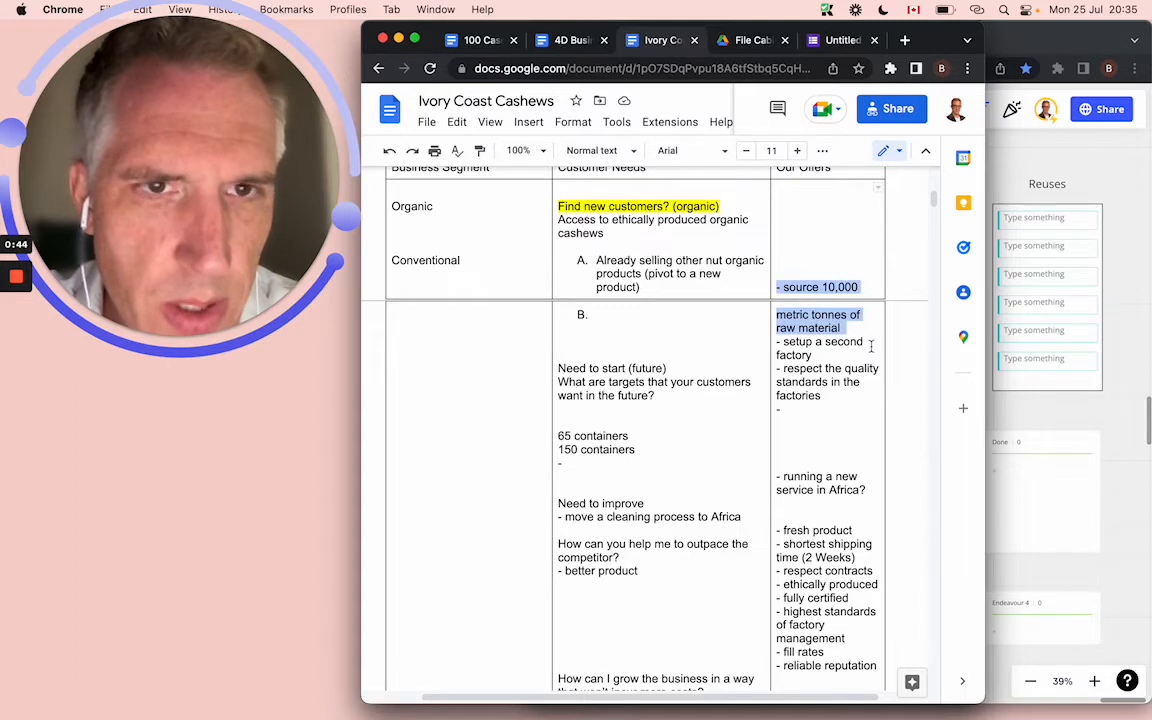
scroll("up", 3)
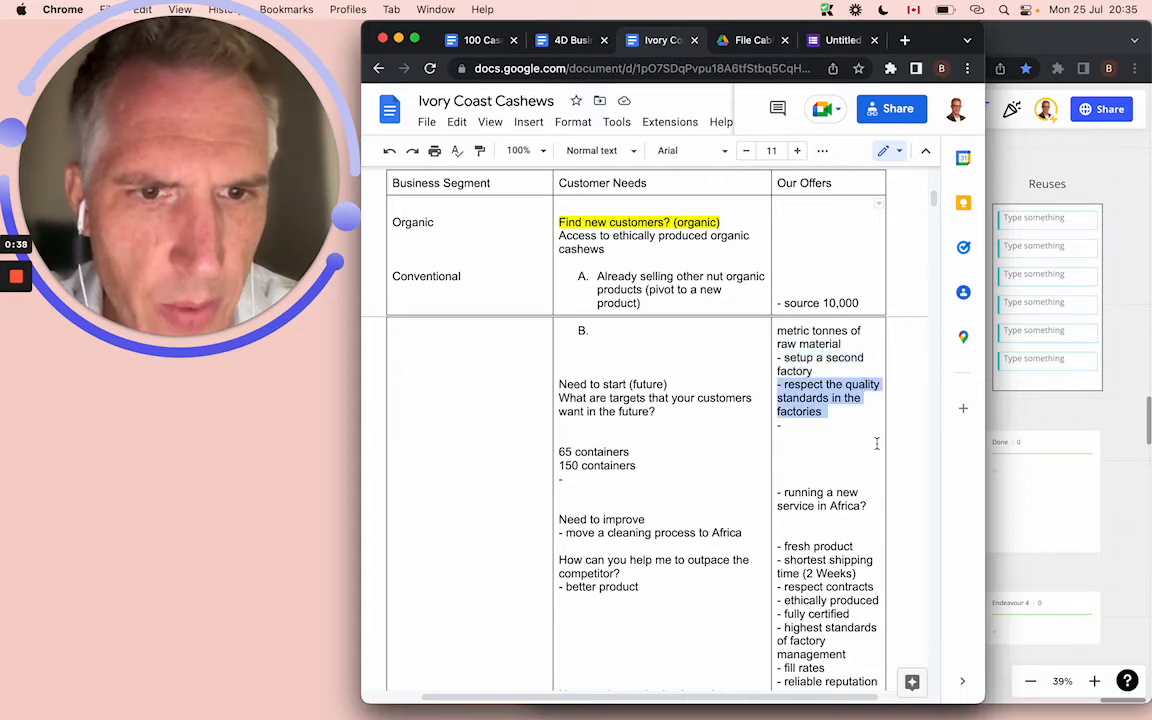
scroll("down", 3)
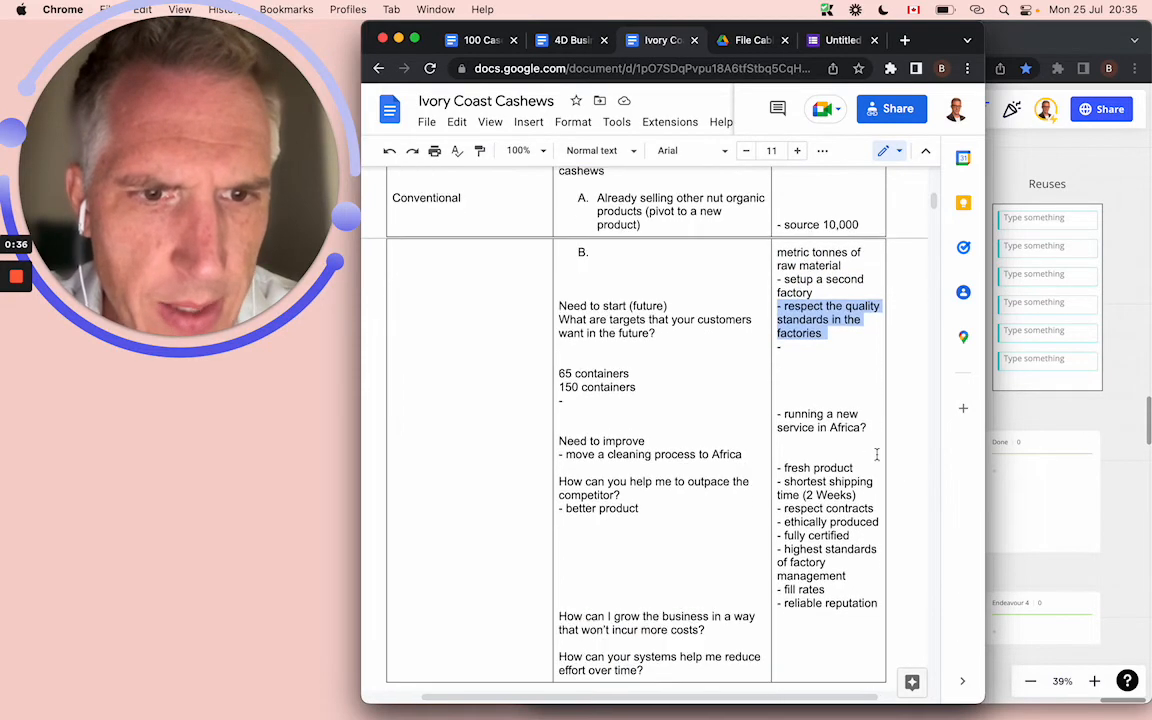
Select the line about running a new service in Africa and review the surrounding table cells.
double_click(820, 420)
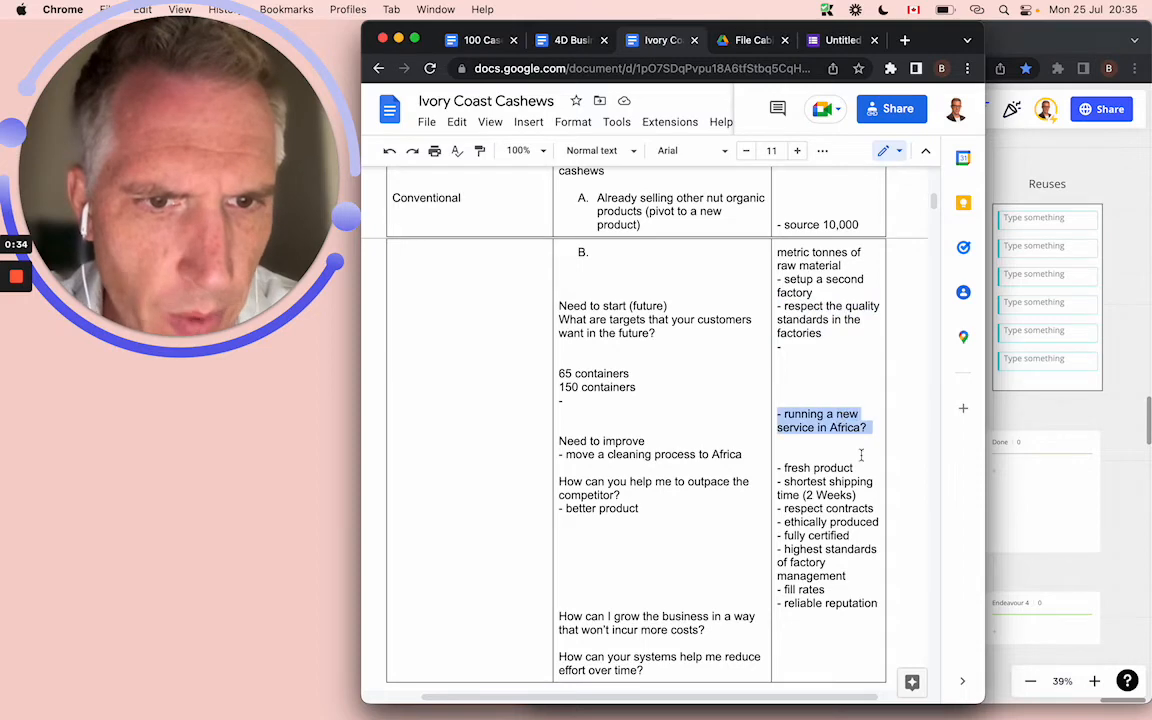
scroll("down", 3)
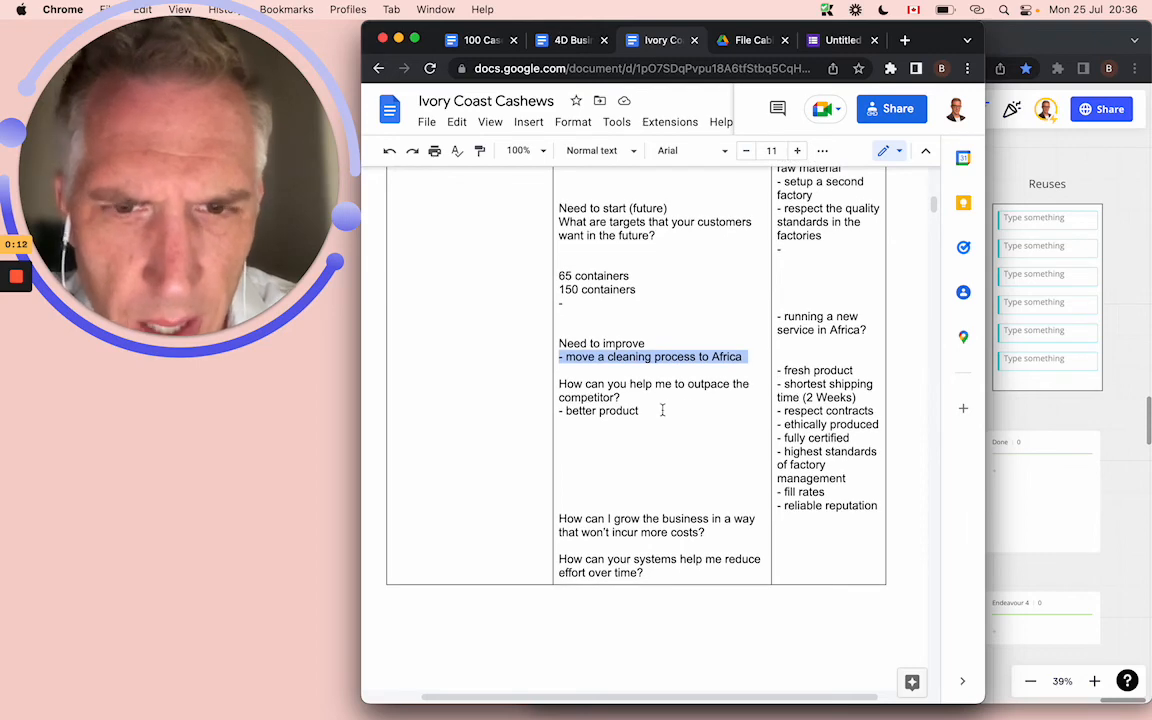
scroll("down", 3)
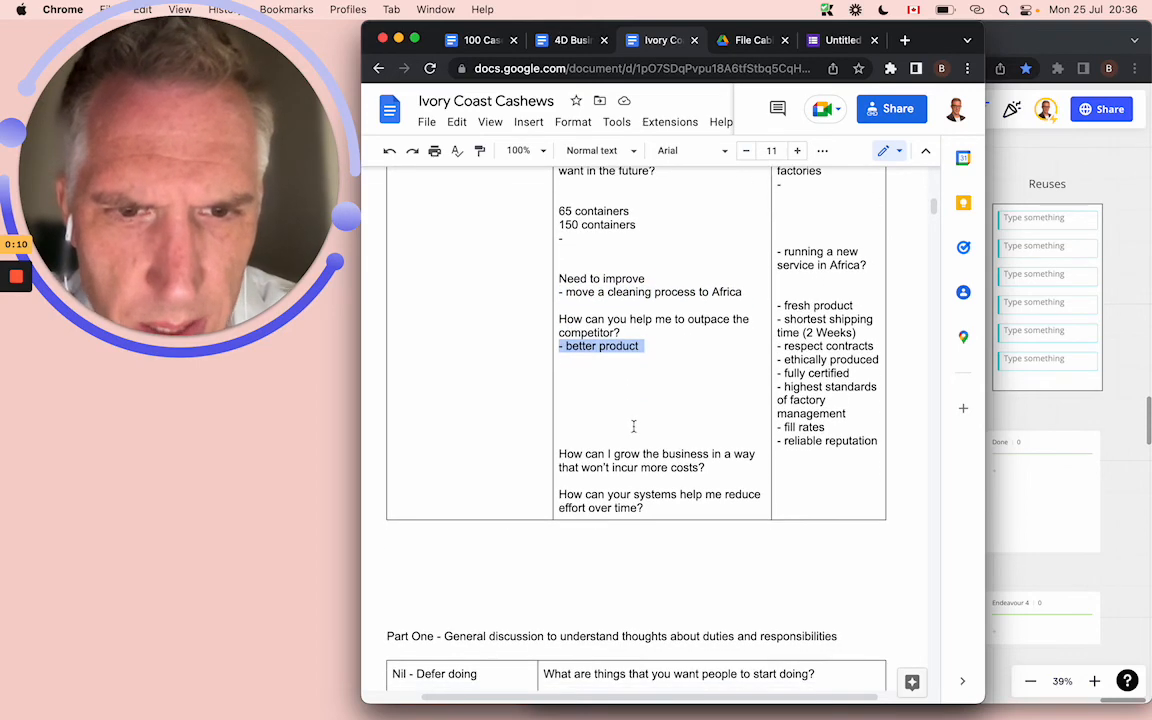
scroll("up", 3)
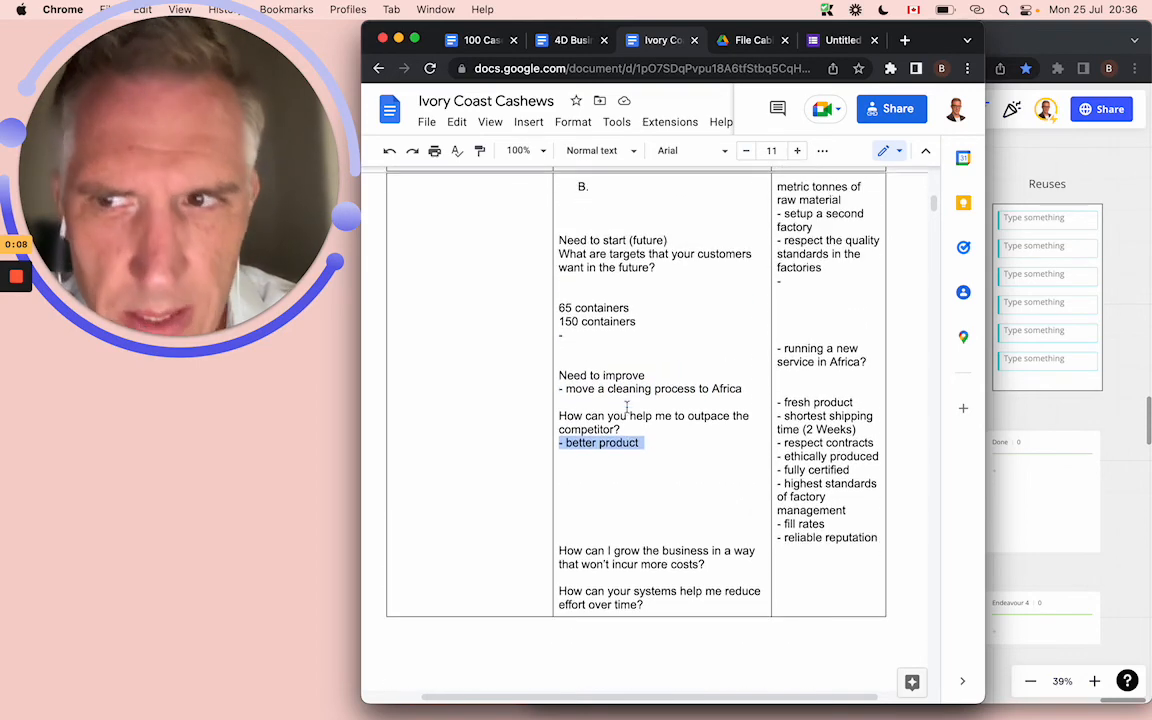
scroll("up", 3)
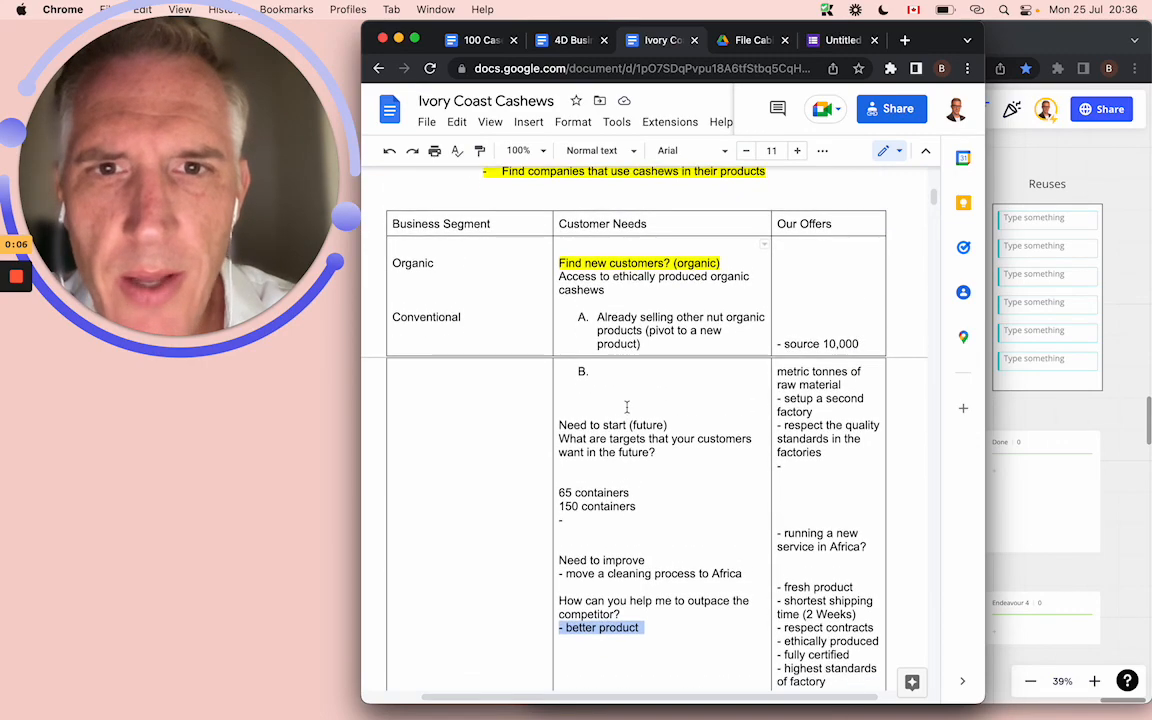
scroll("up", 3)
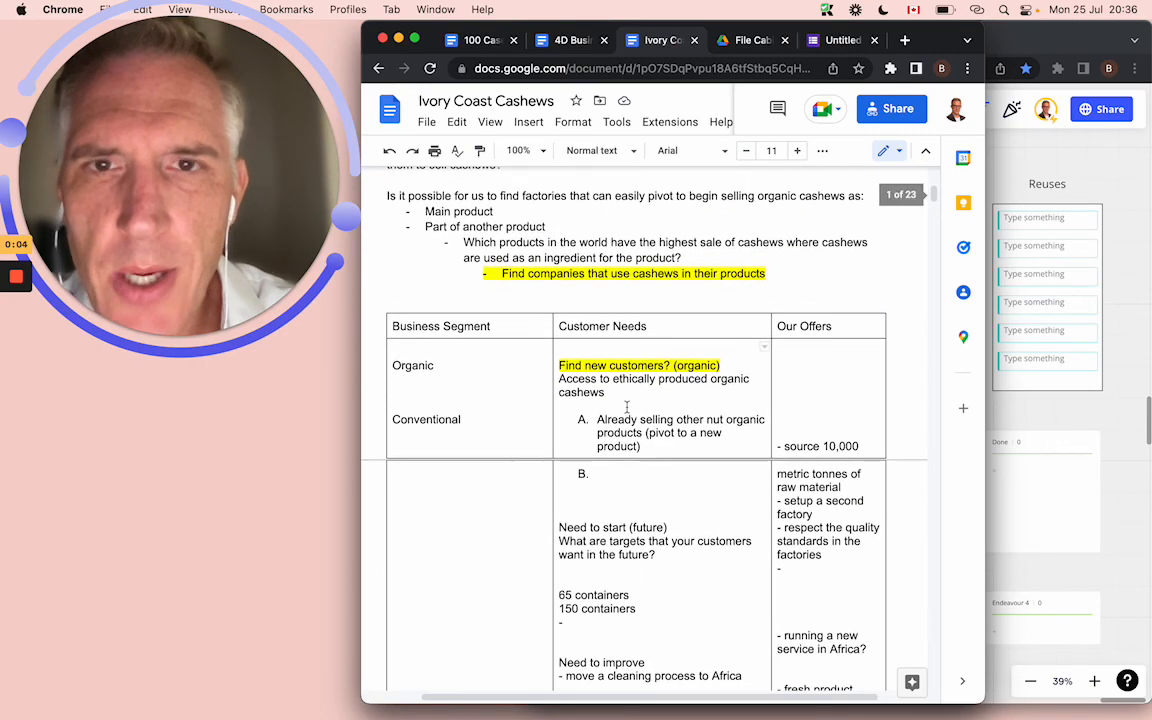